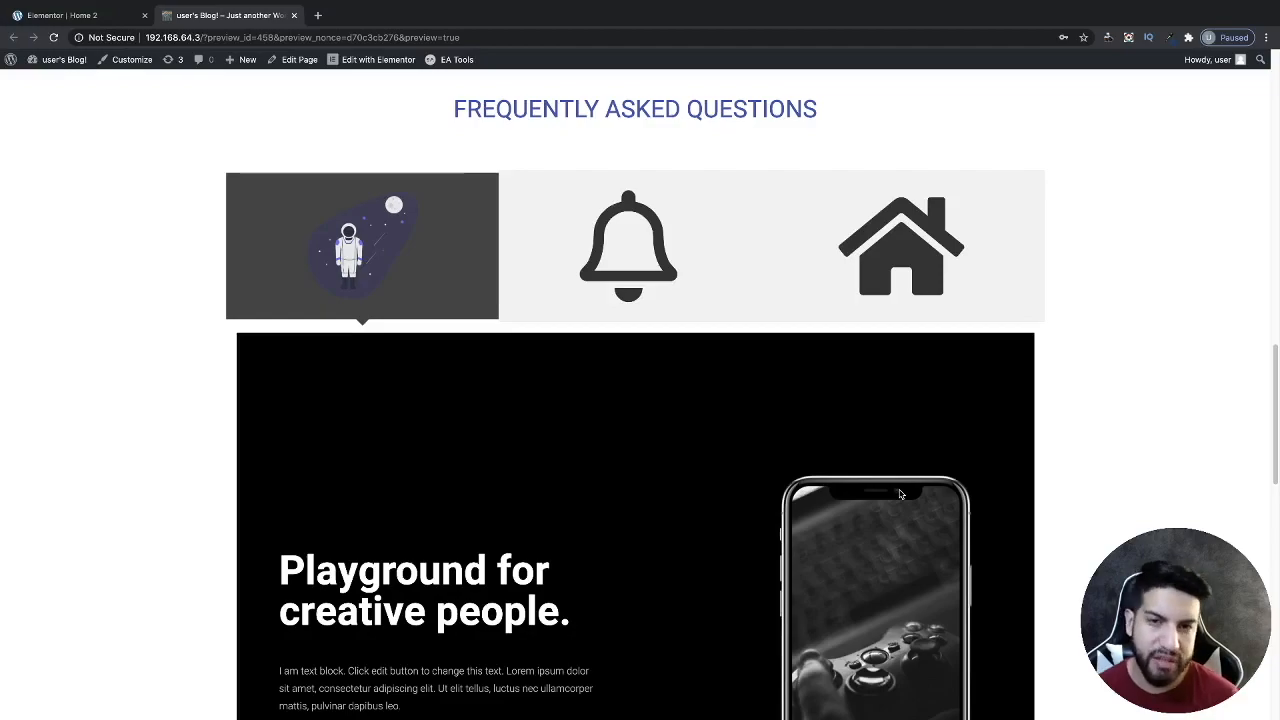
# Show the house tab's services content in the FAQ tabs preview and move down the page.
pyautogui.click(628, 244)
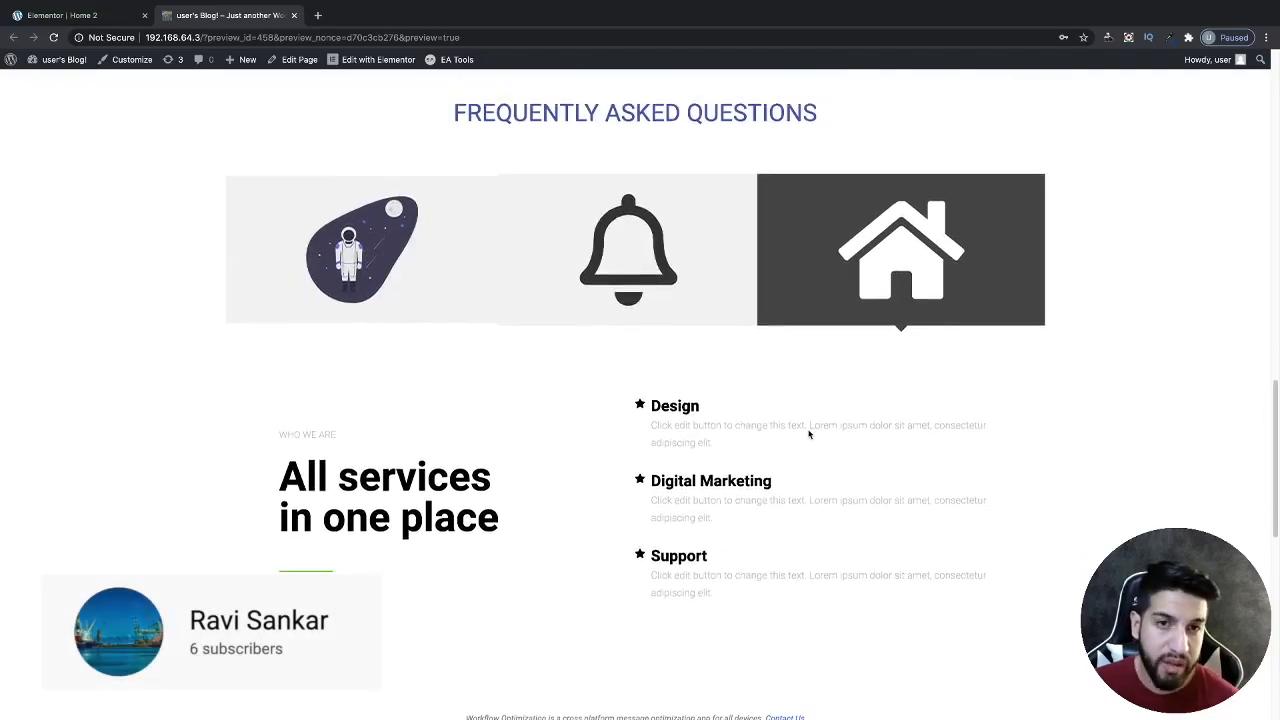
pyautogui.scroll(-3)
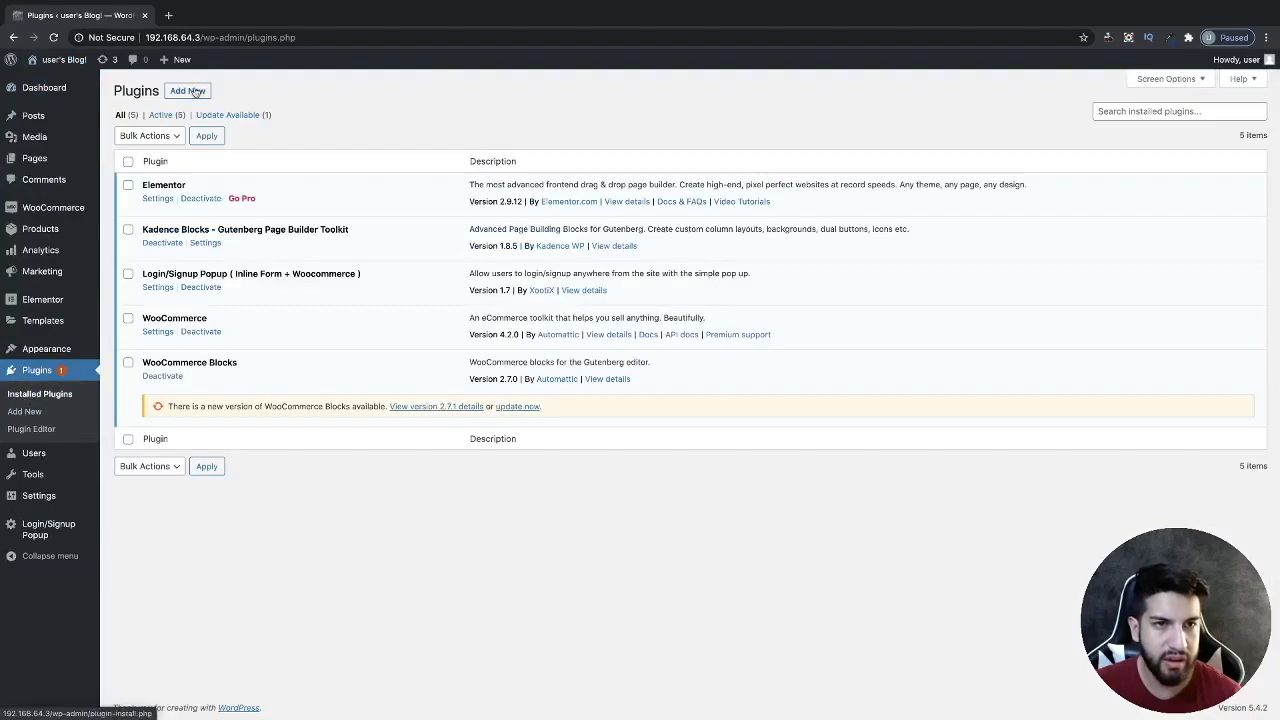
# Find 'Essential Addons for Elementor' via Add New plugin search, install it and activate it.
pyautogui.click(188, 90)
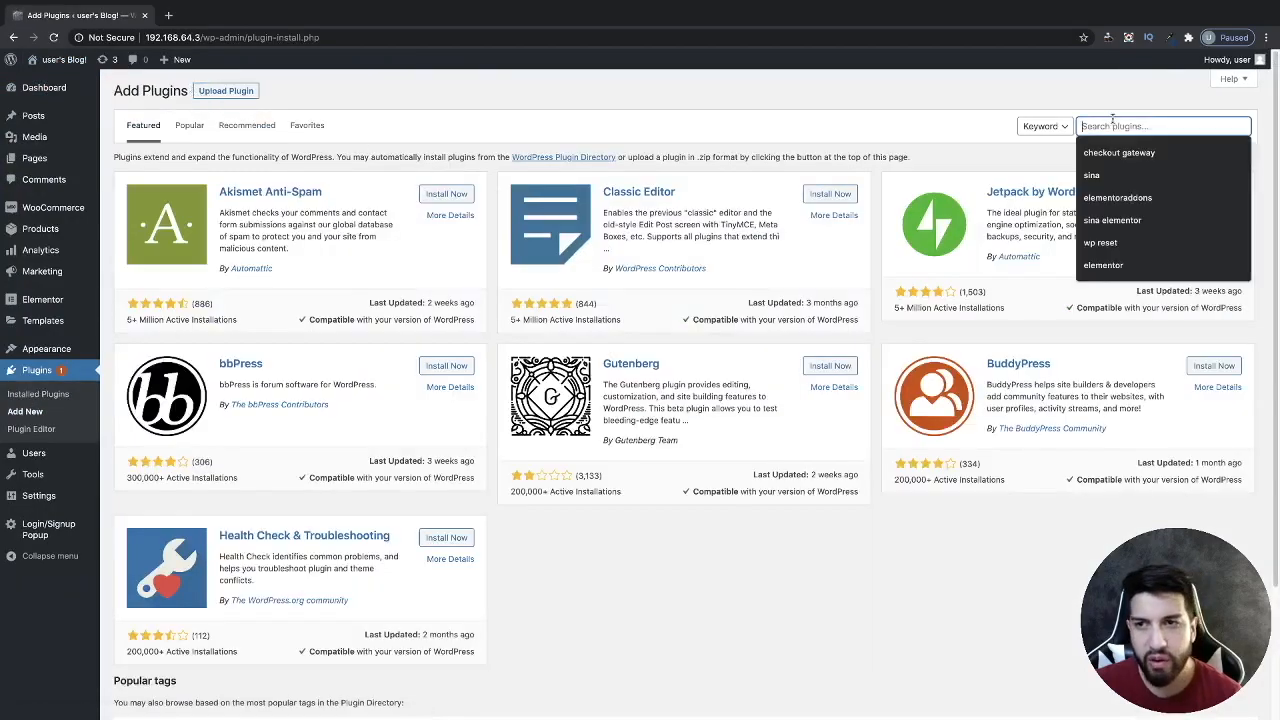
pyautogui.write('essential addons for elementor')
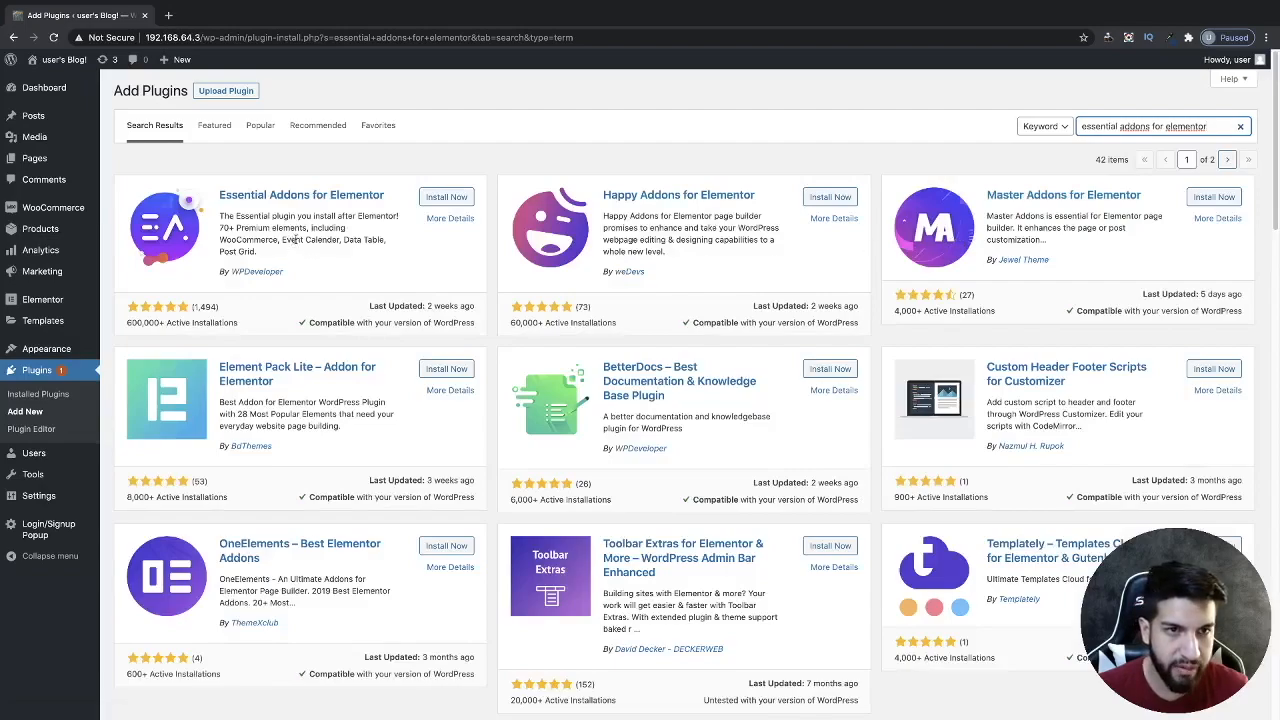
pyautogui.click(446, 196)
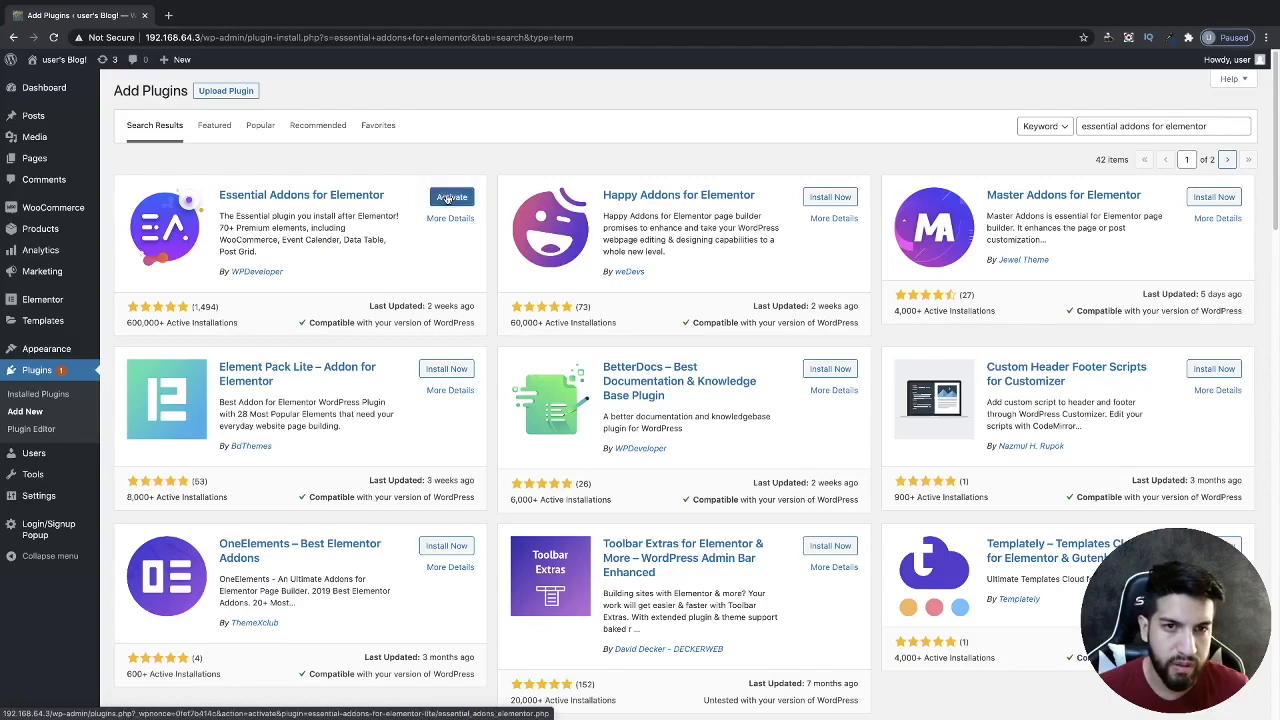
pyautogui.click(452, 196)
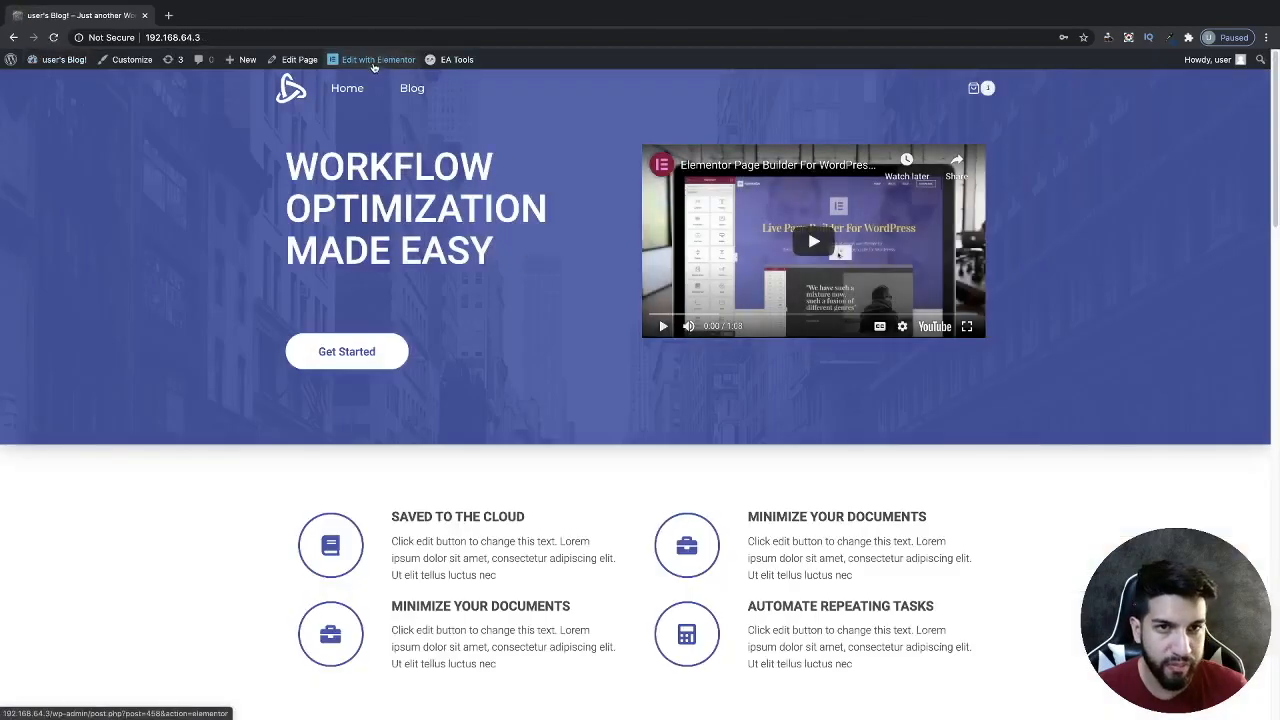
# Edit the home page with Elementor and delete the old FAQ accordion below the heading.
pyautogui.click(376, 60)
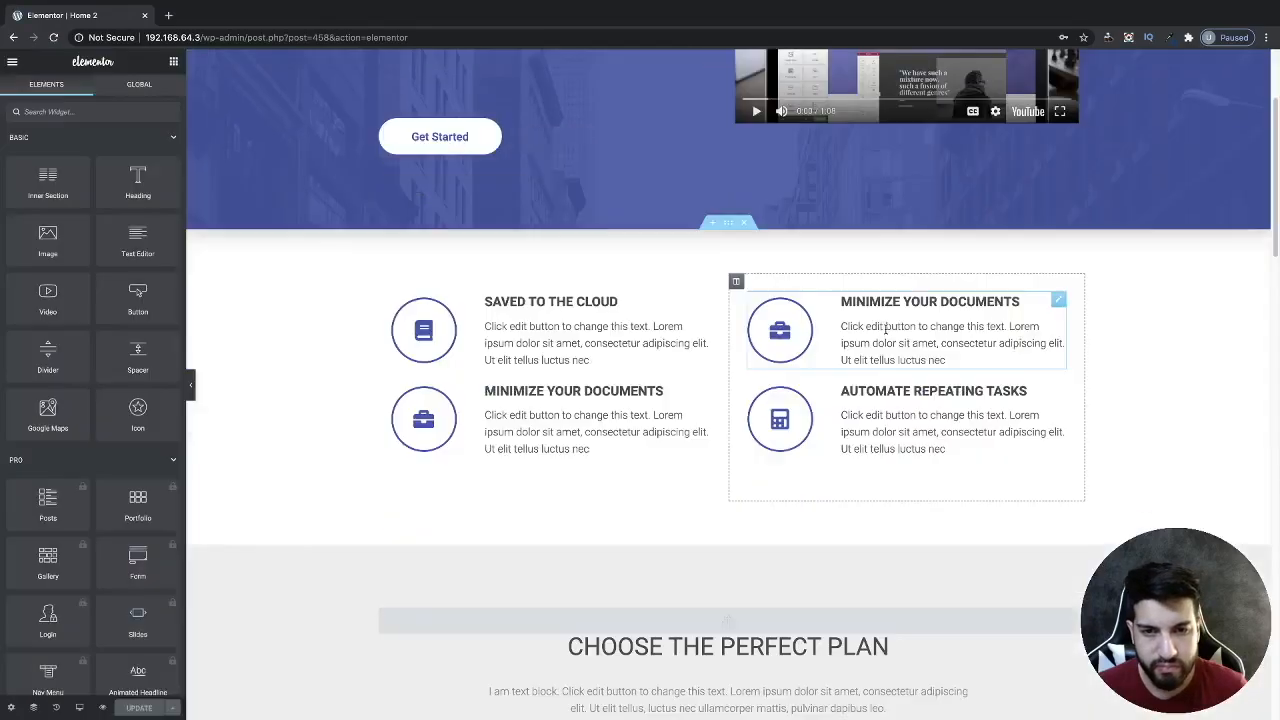
pyautogui.scroll(-3)
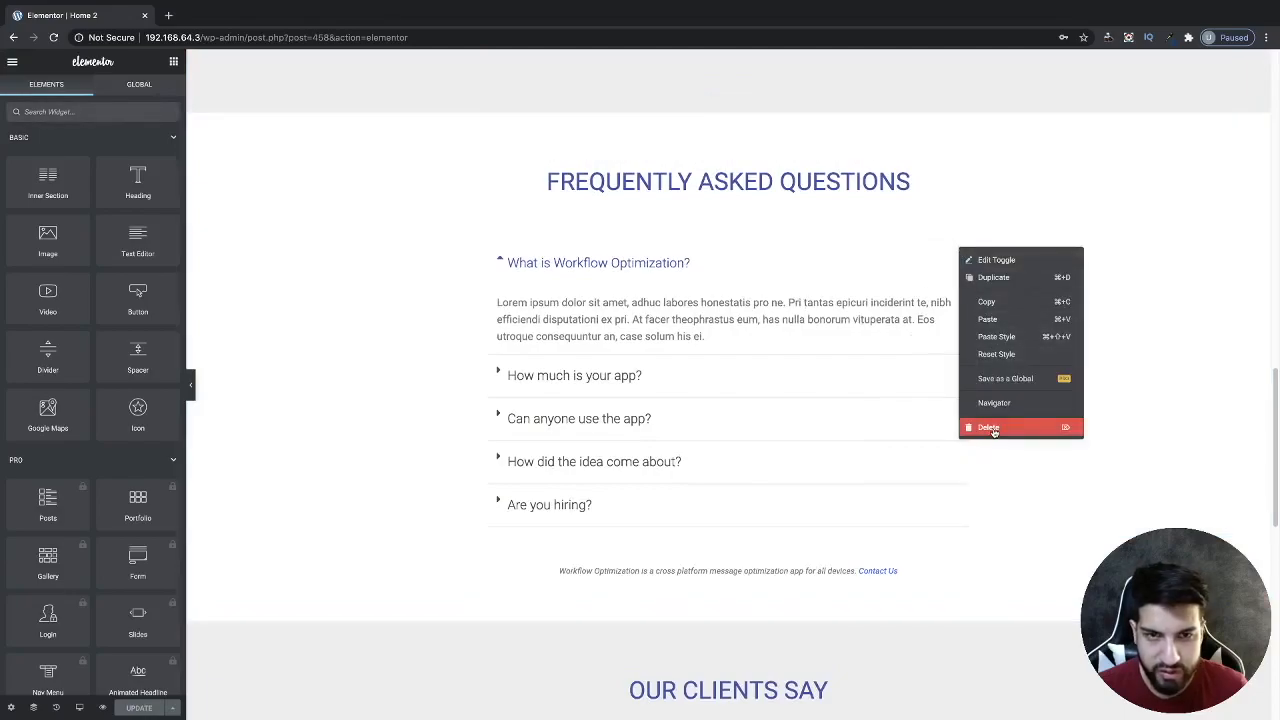
pyautogui.click(988, 428)
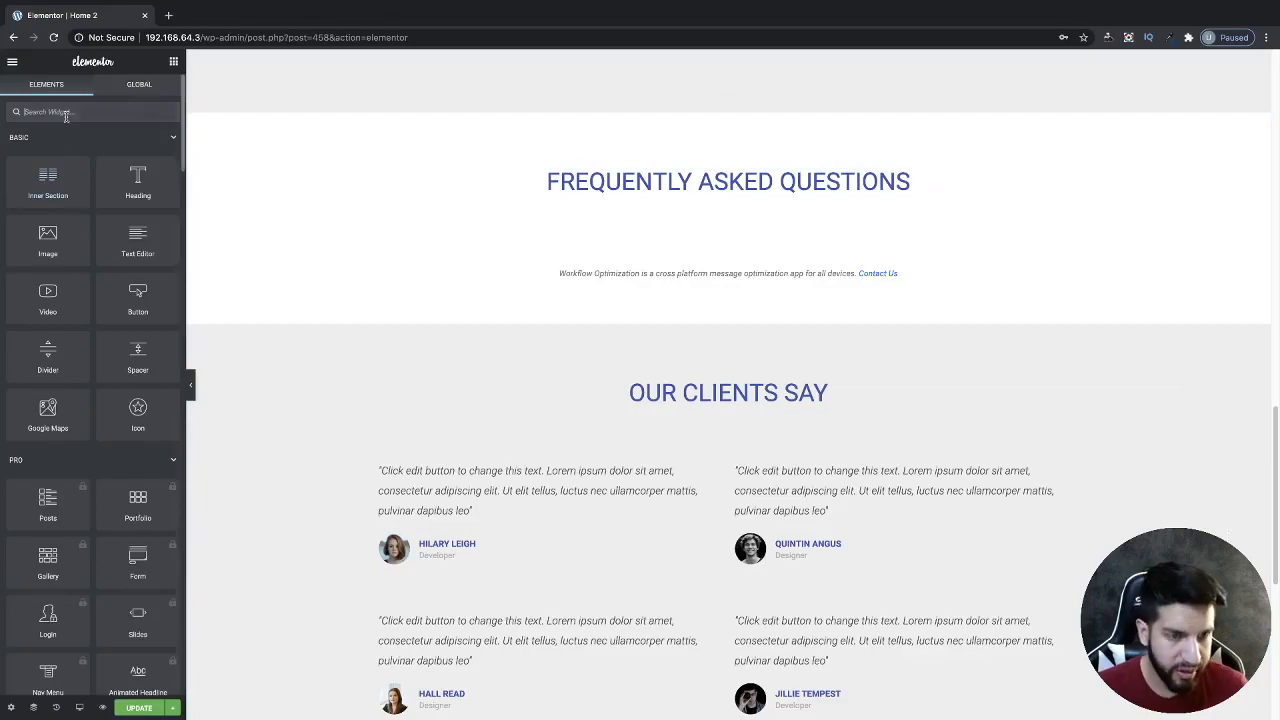
# Place an Advanced Tabs widget with three placeholder tabs under the FAQ heading and show its tab items.
pyautogui.write('tab')
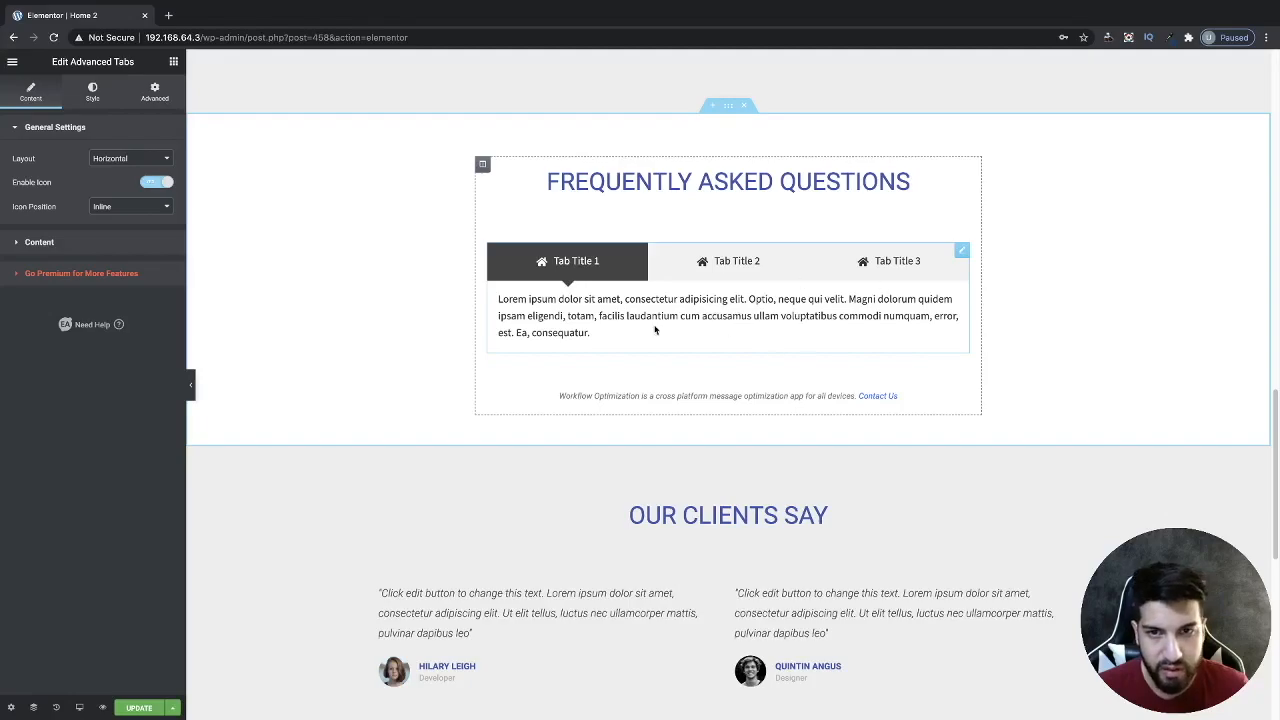
pyautogui.click(736, 260)
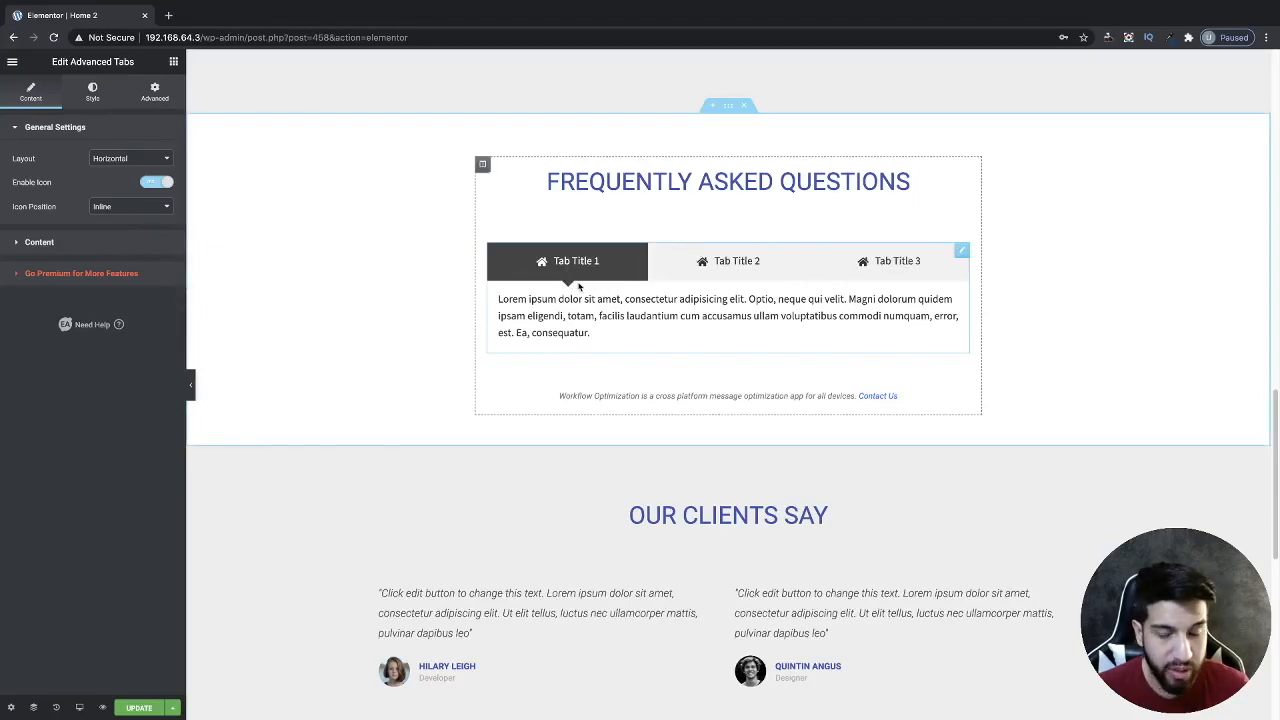
pyautogui.moveTo(634, 350)
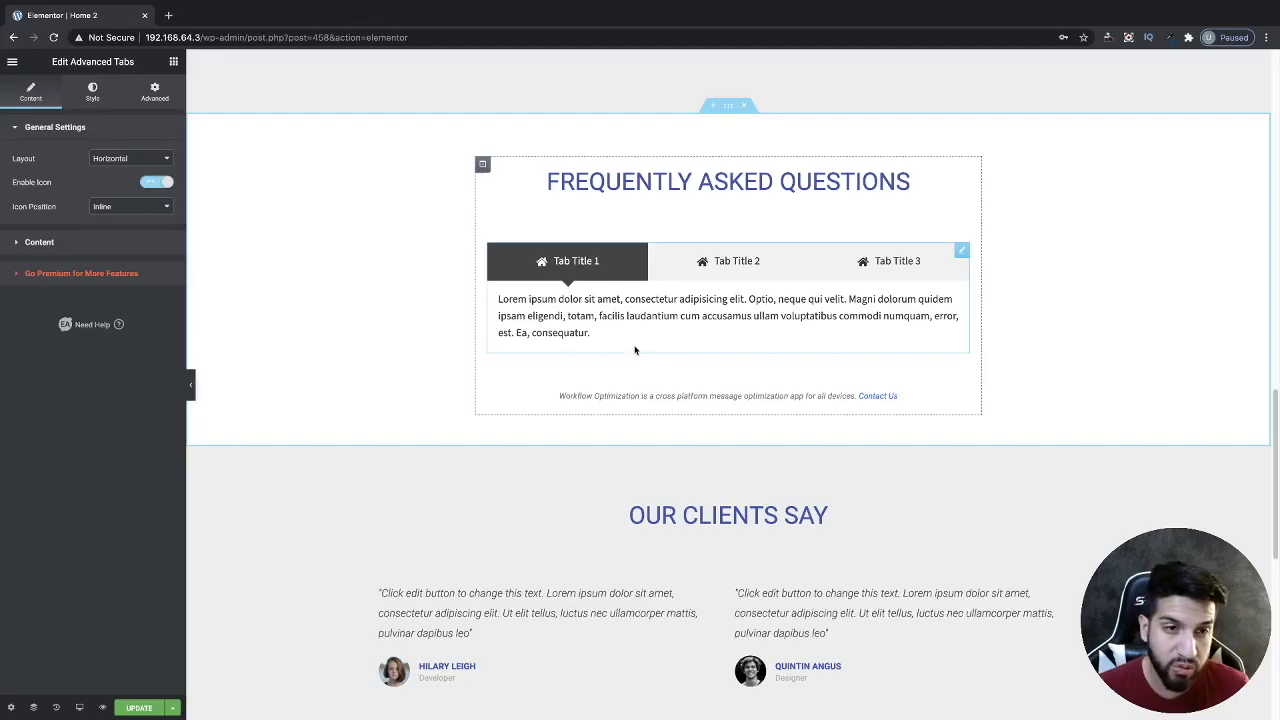
pyautogui.moveTo(656, 344)
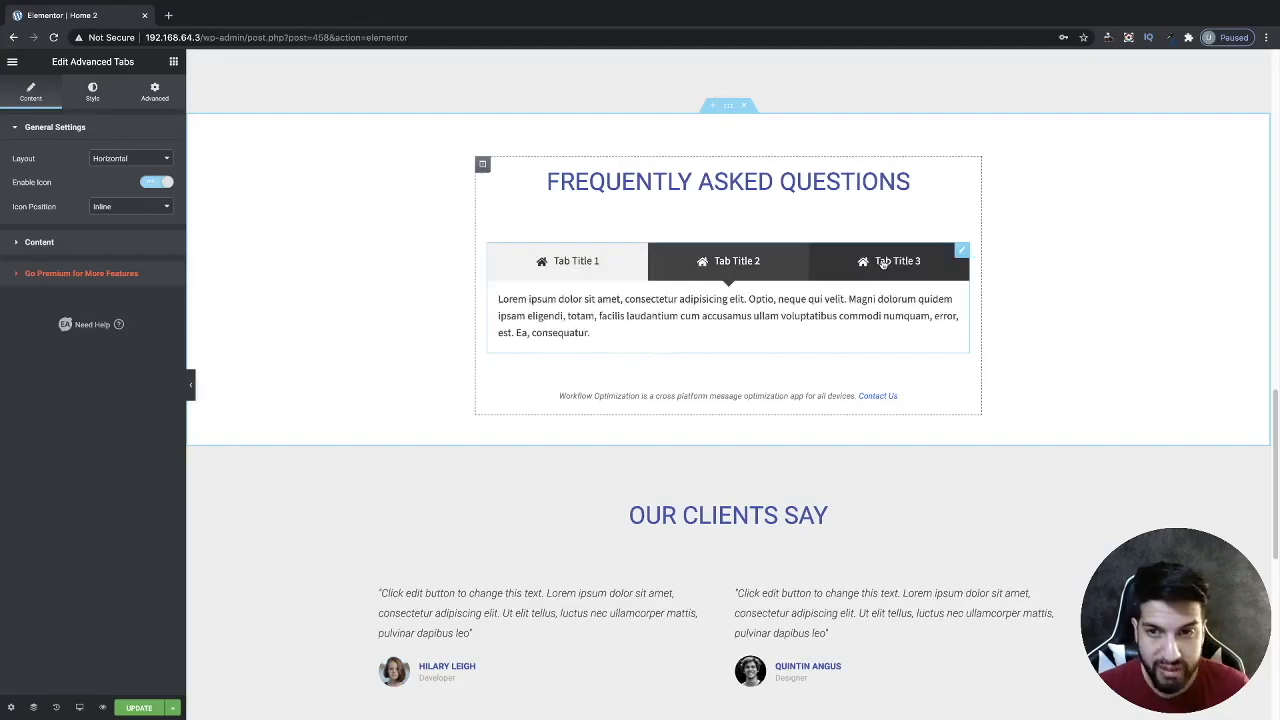
pyautogui.click(568, 260)
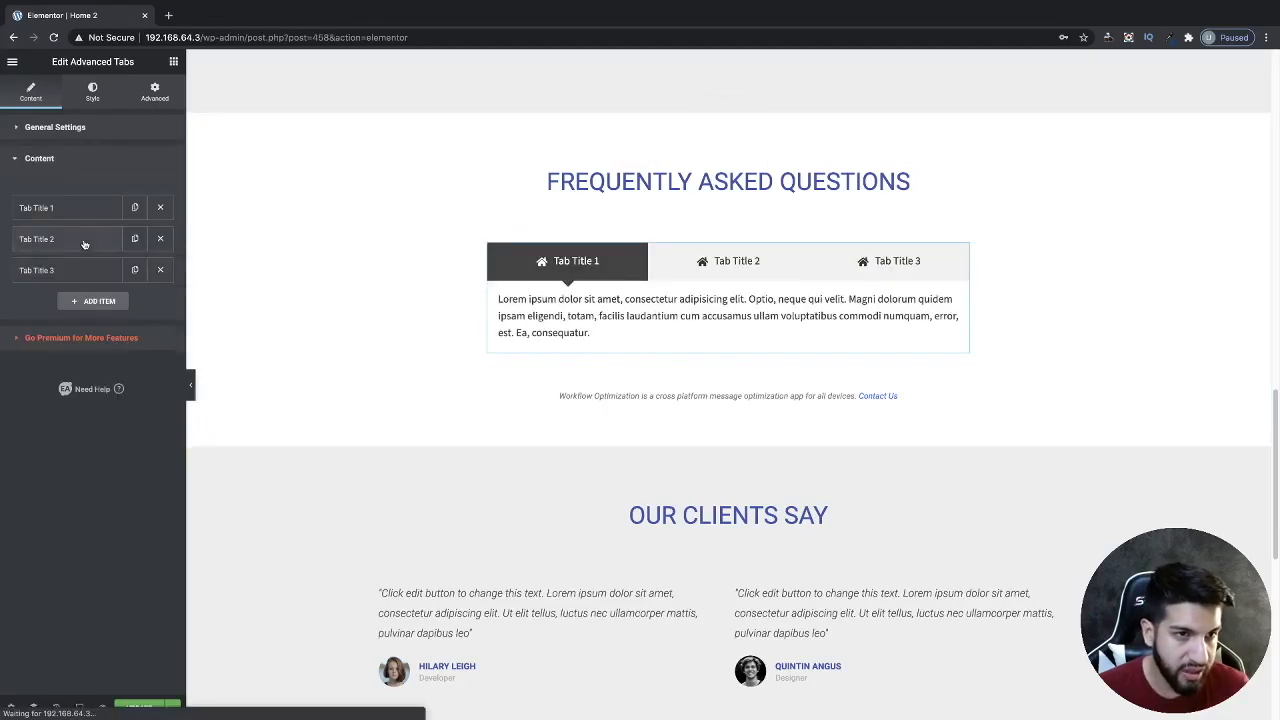
# Give Tab Title 1 a library icon, switch its header to an image, and go to unDraw for an illustration.
pyautogui.click(36, 206)
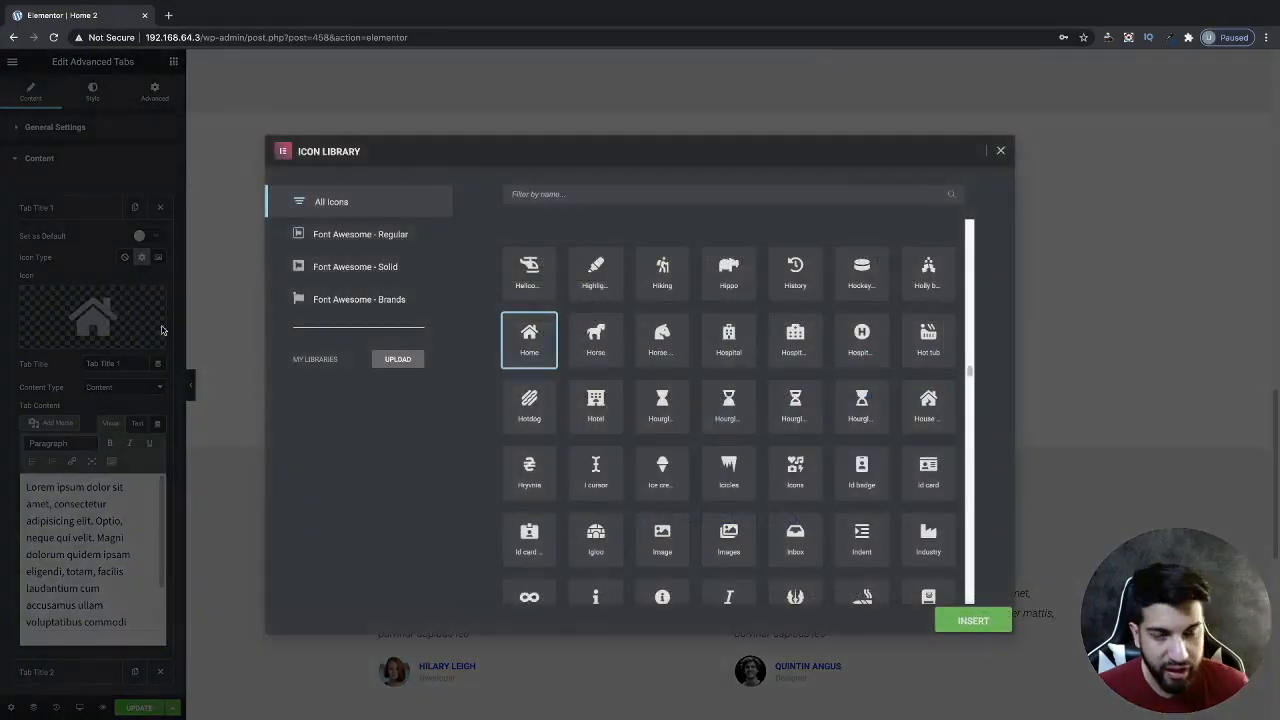
pyautogui.scroll(-3)
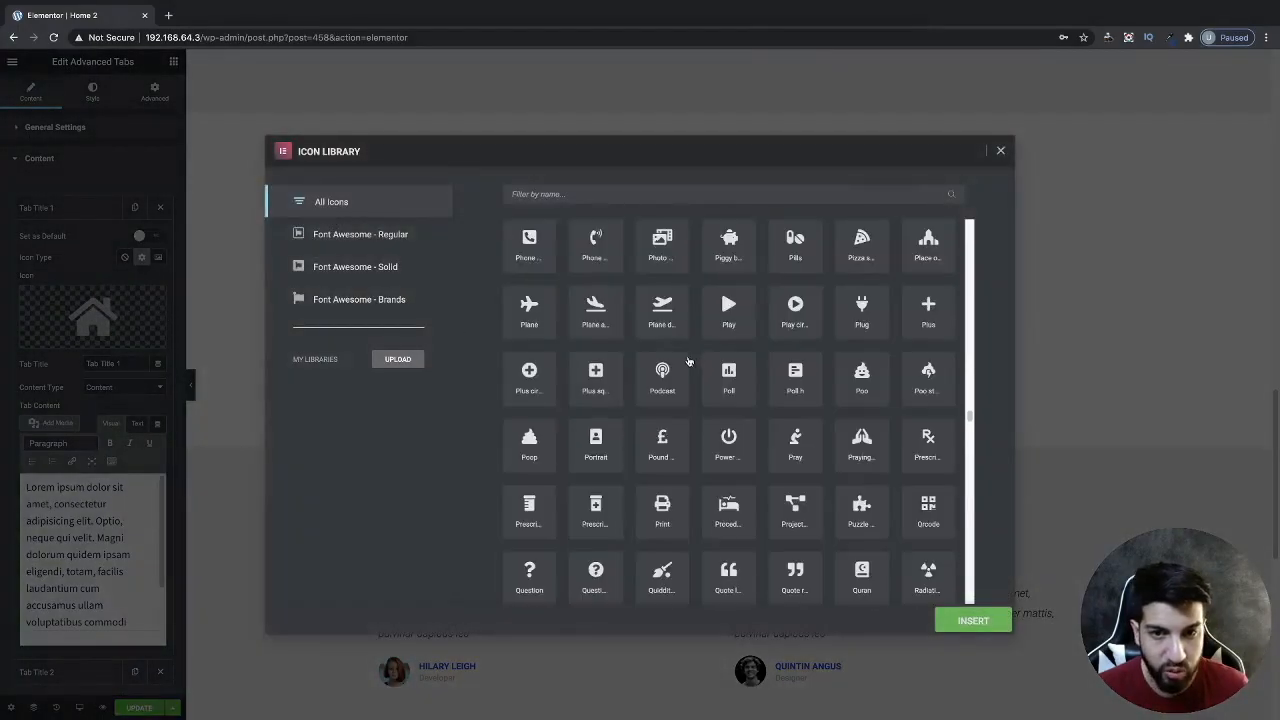
pyautogui.scroll(-3)
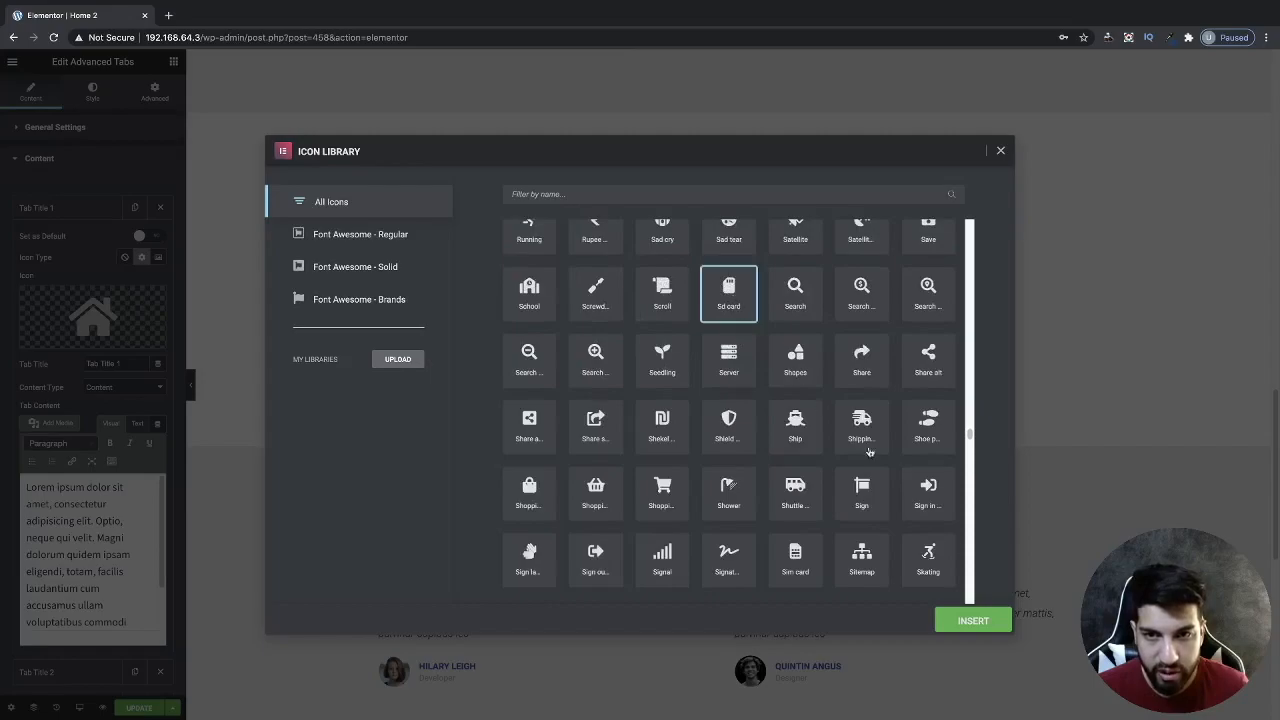
pyautogui.click(972, 620)
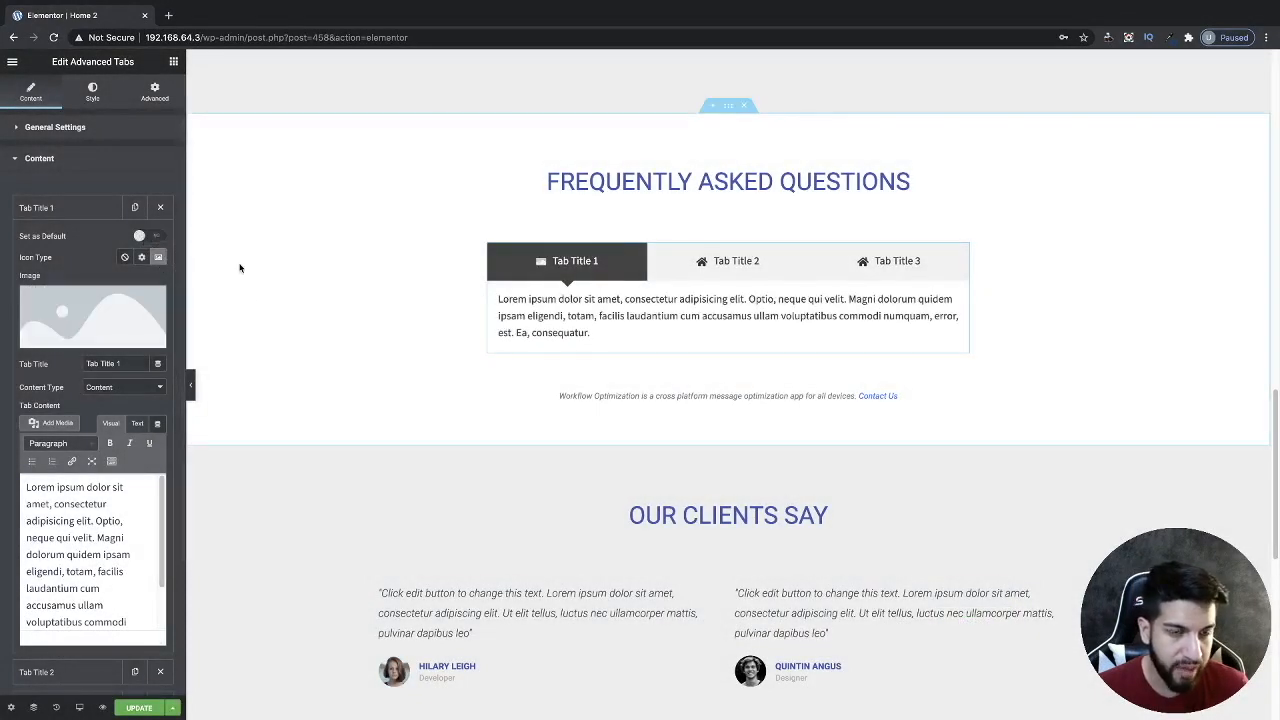
pyautogui.moveTo(96, 312)
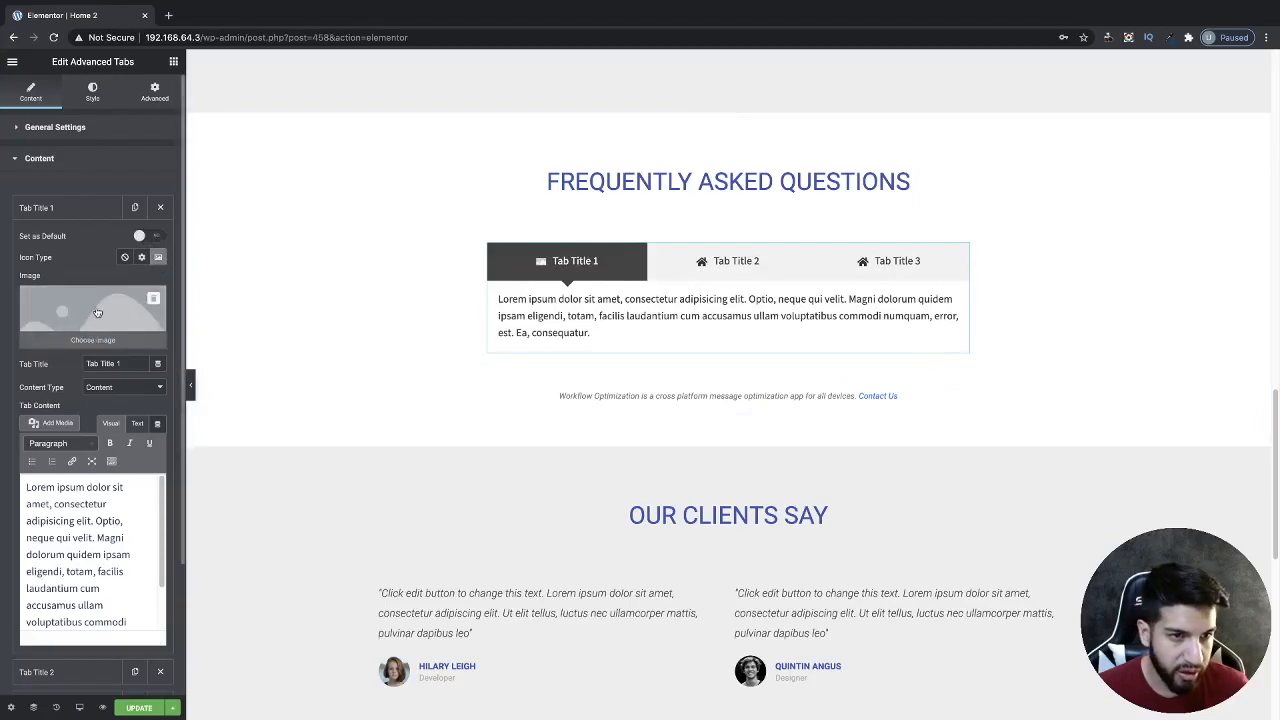
pyautogui.click(92, 340)
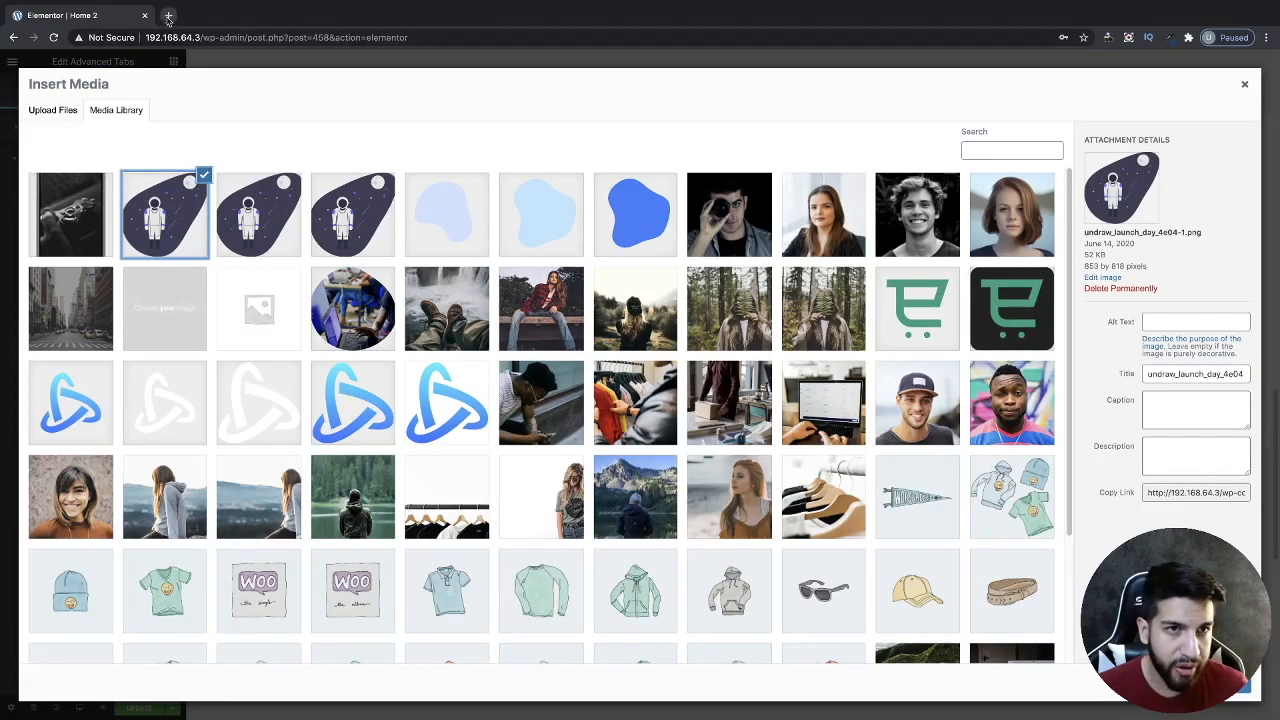
pyautogui.click(168, 16)
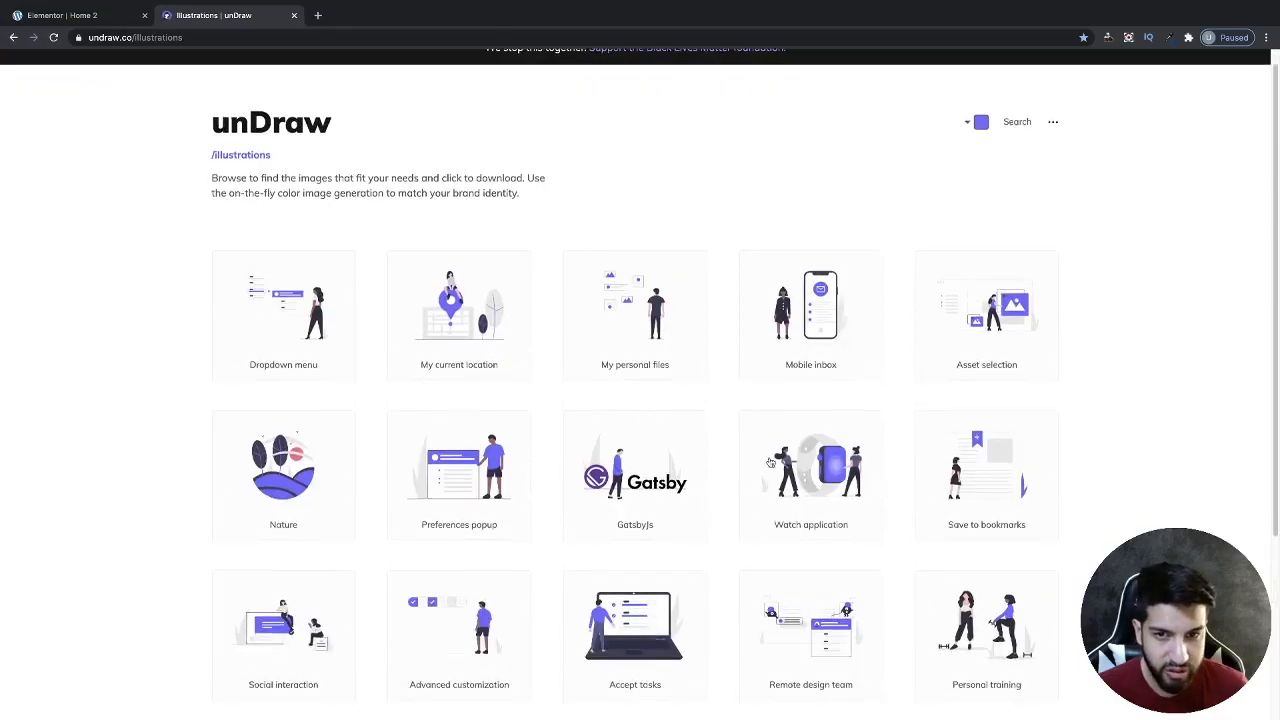
# Download the Mobile inbox and Accept tasks illustrations as PNGs and return to the editor.
pyautogui.click(812, 316)
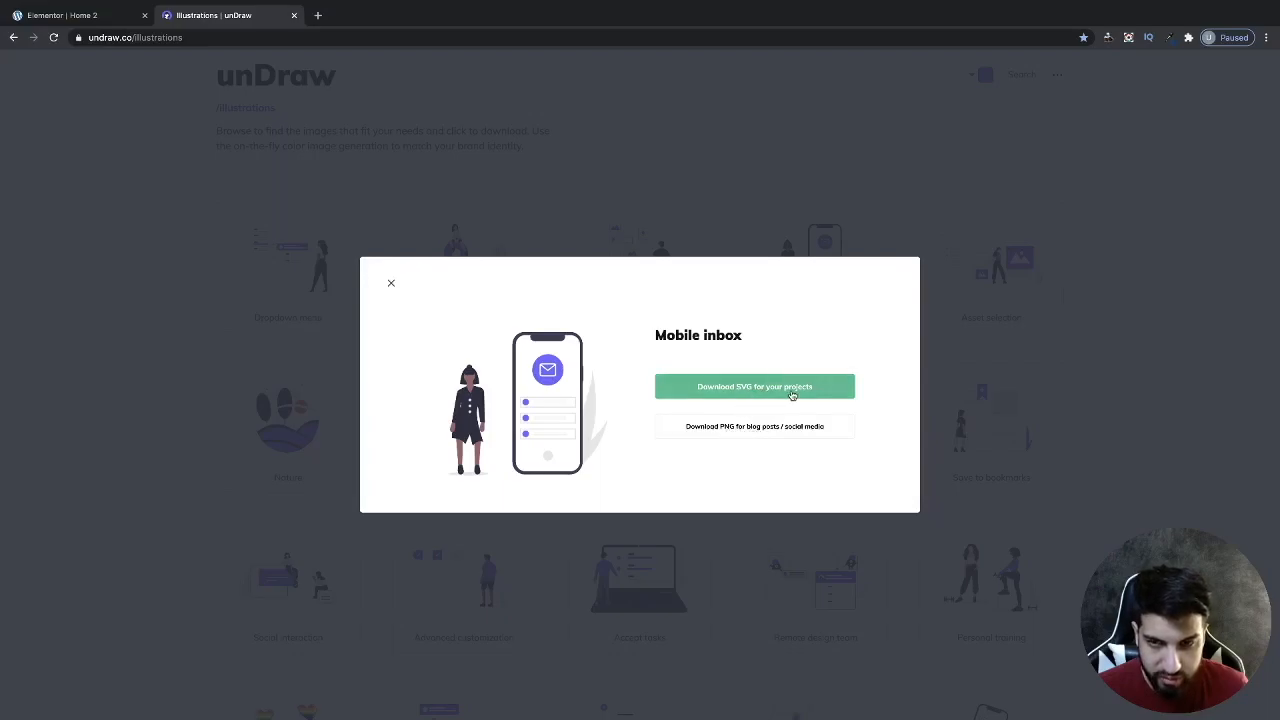
pyautogui.click(754, 388)
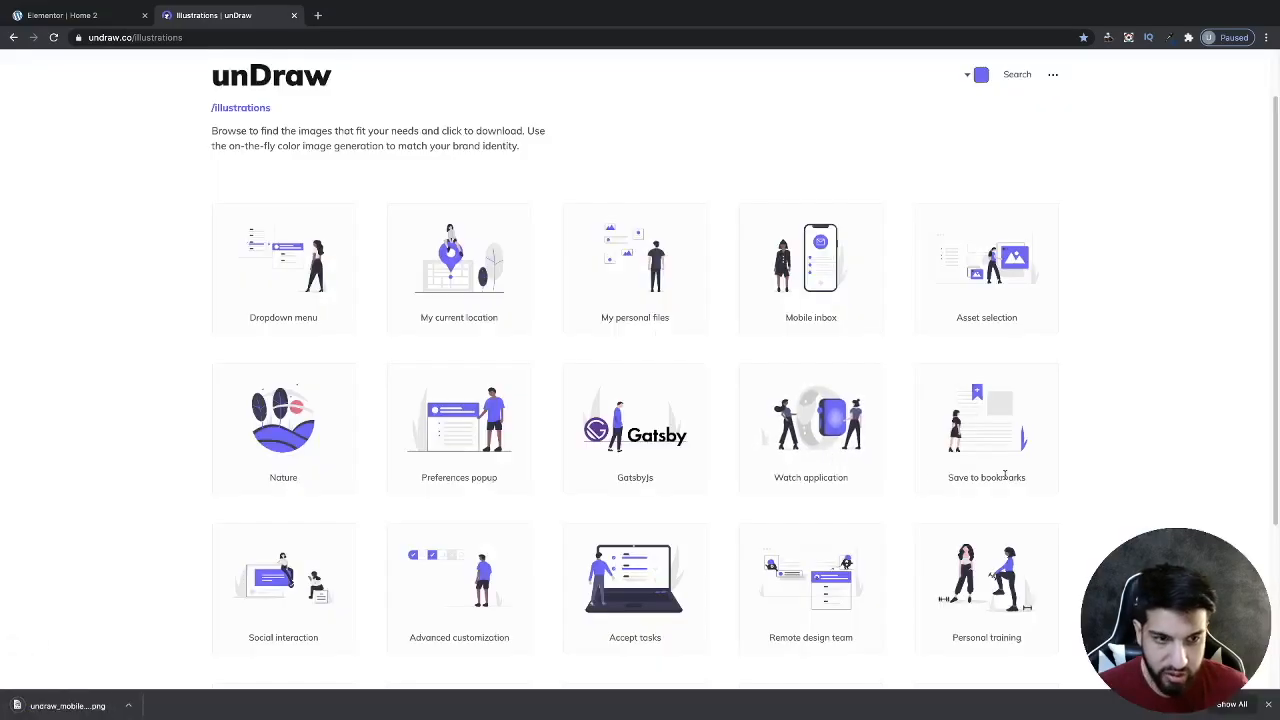
pyautogui.scroll(-3)
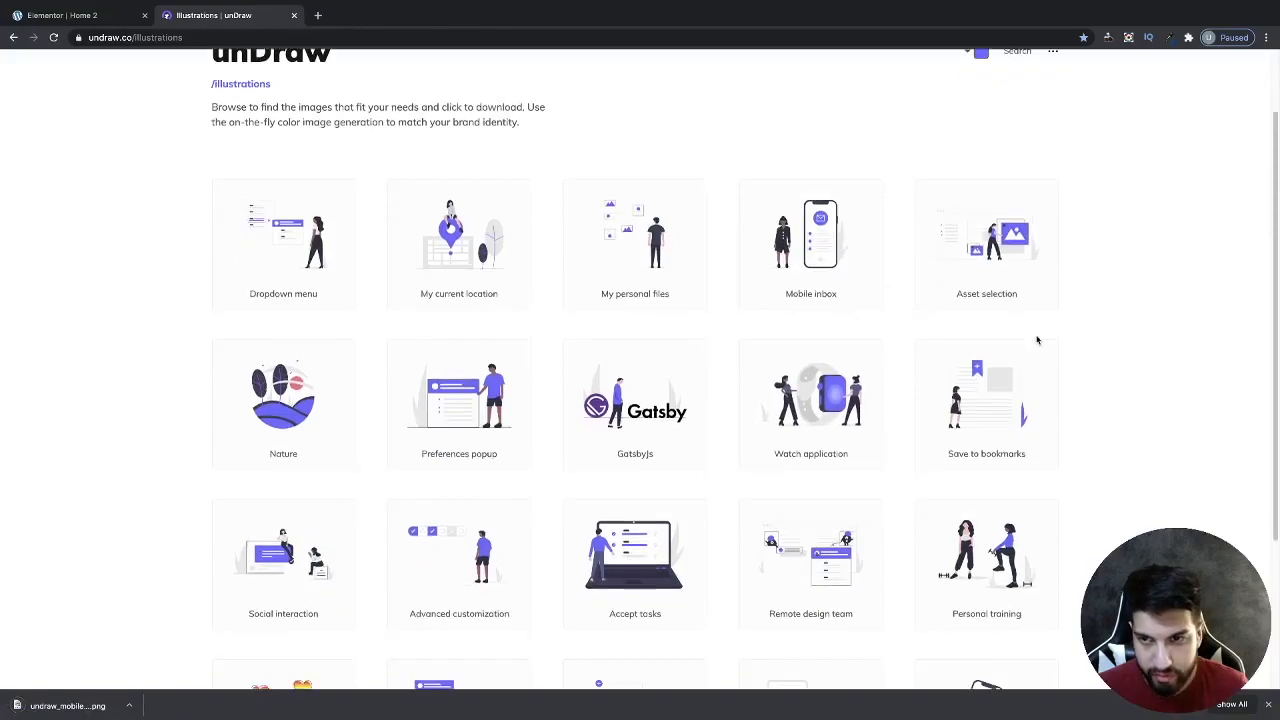
pyautogui.scroll(-3)
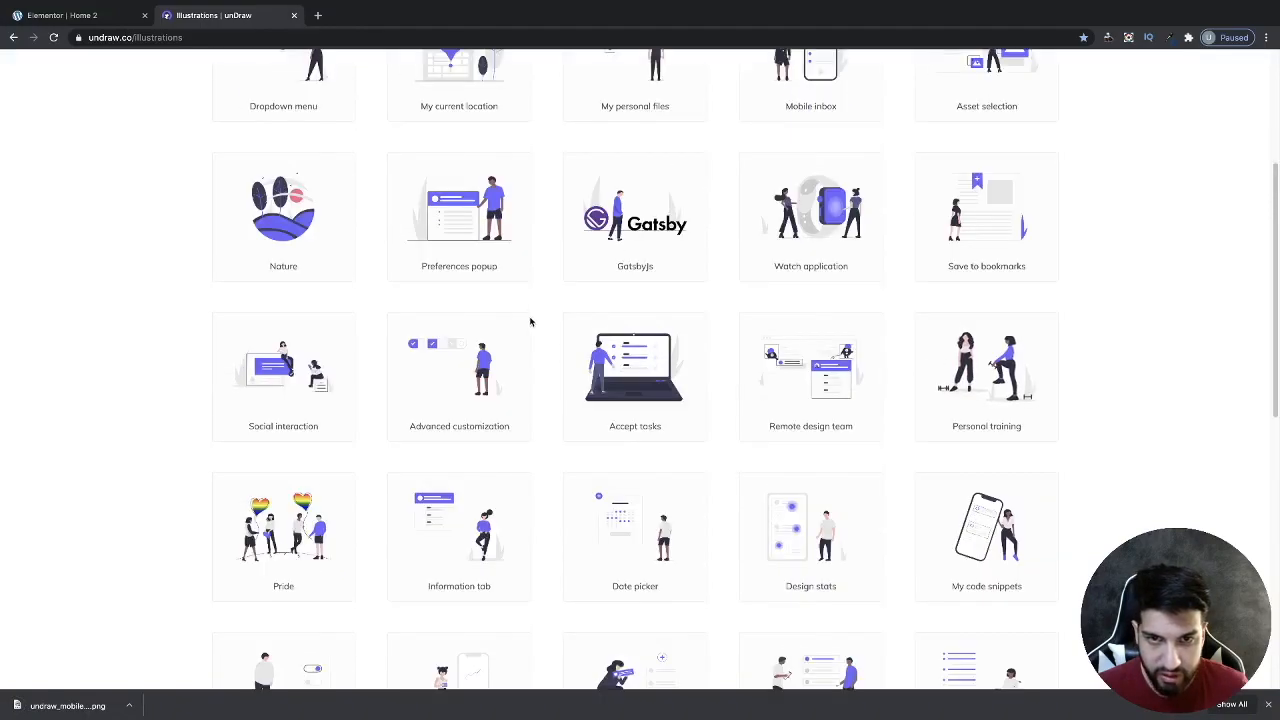
pyautogui.click(636, 376)
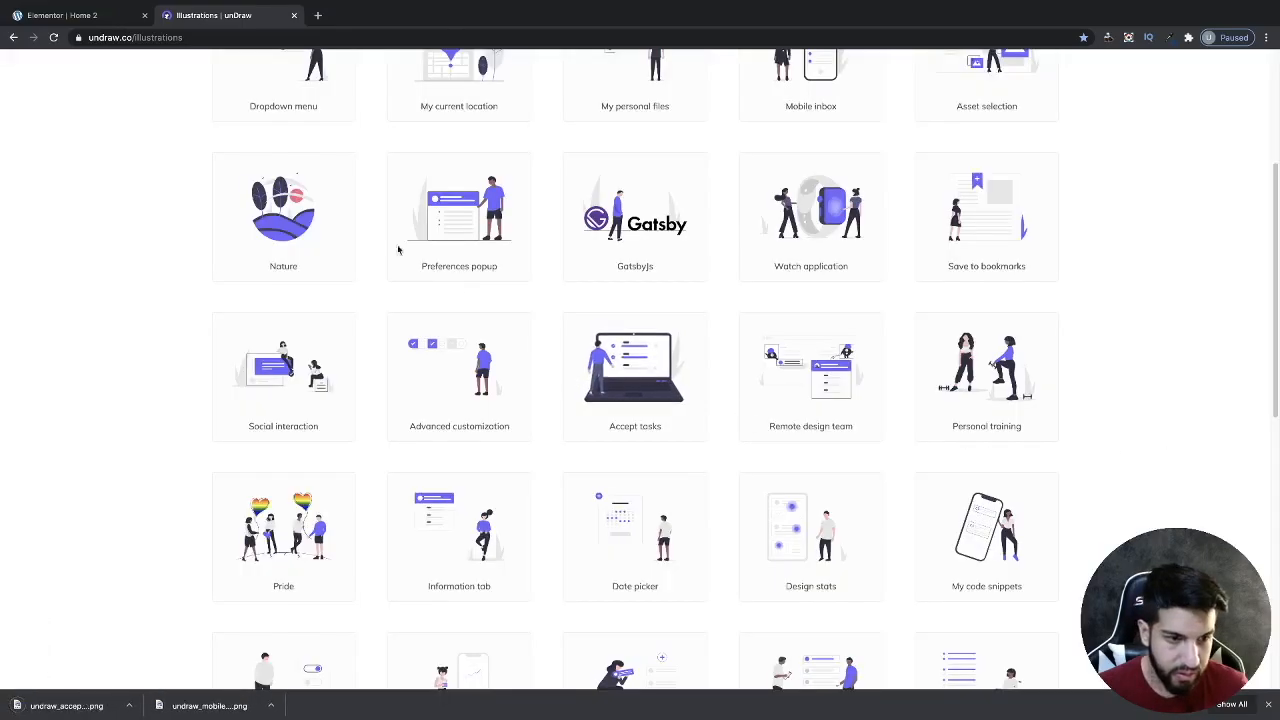
pyautogui.click(70, 16)
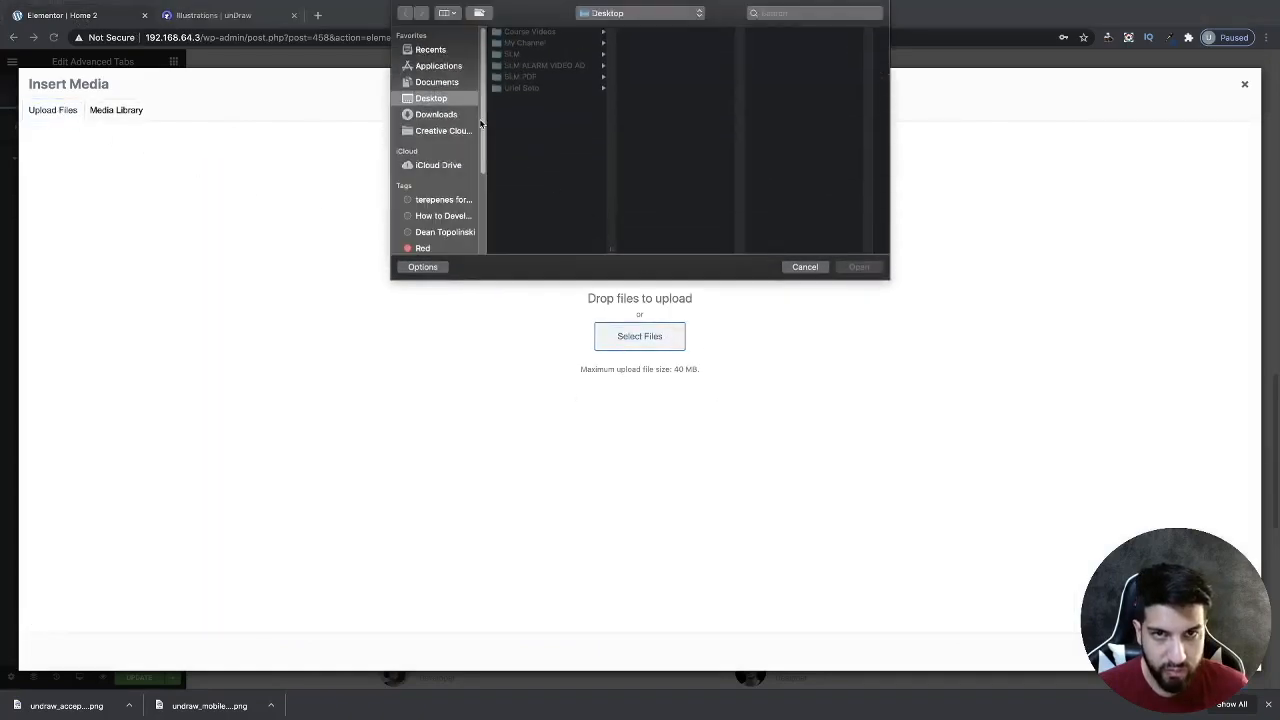
# Upload the unDraw PNG from Downloads and use it as Tab Title 1's header image.
pyautogui.click(436, 114)
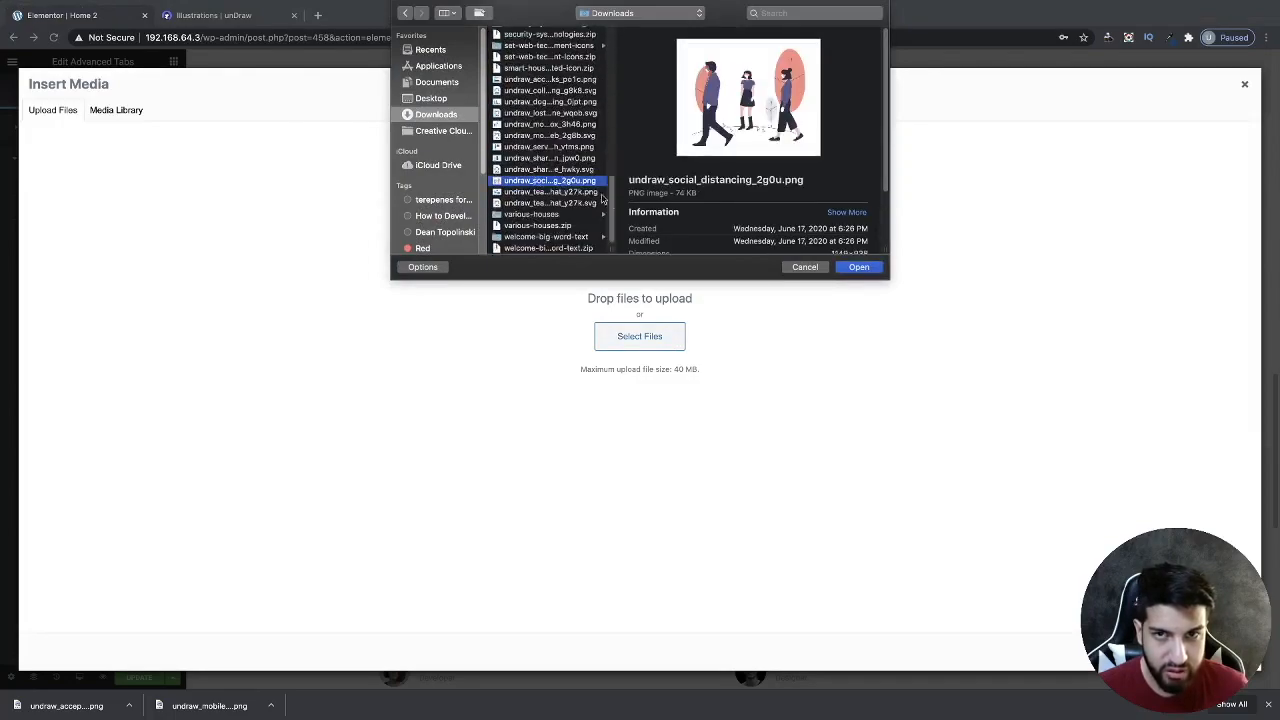
pyautogui.click(858, 268)
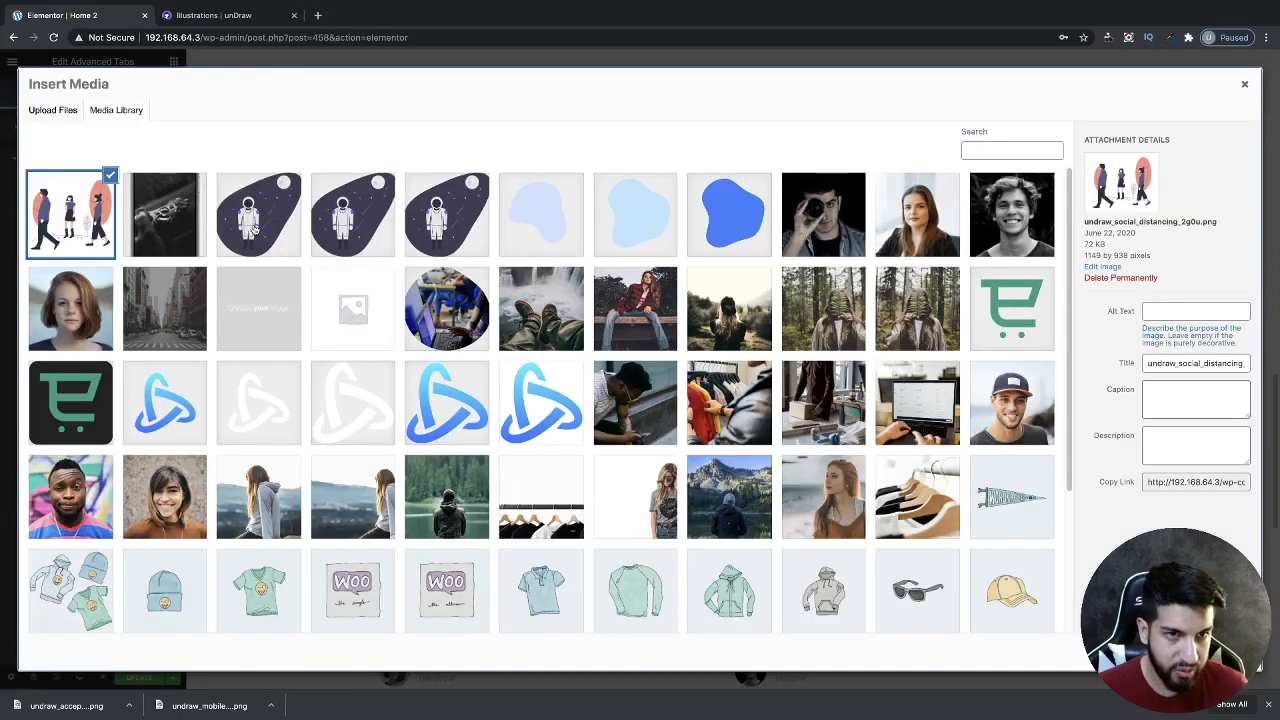
pyautogui.click(258, 214)
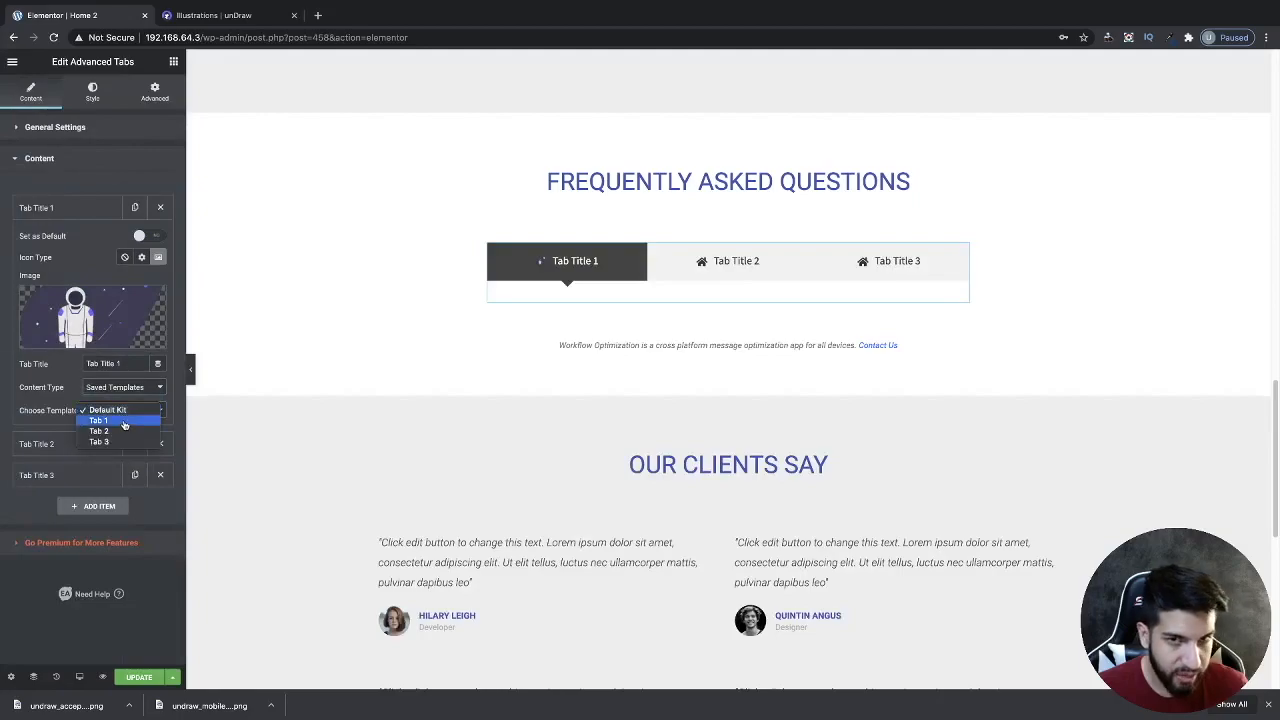
# Assign the 'Tab 1' template to the first tab and switch Tab Title 3 to saved-template content.
pyautogui.click(96, 420)
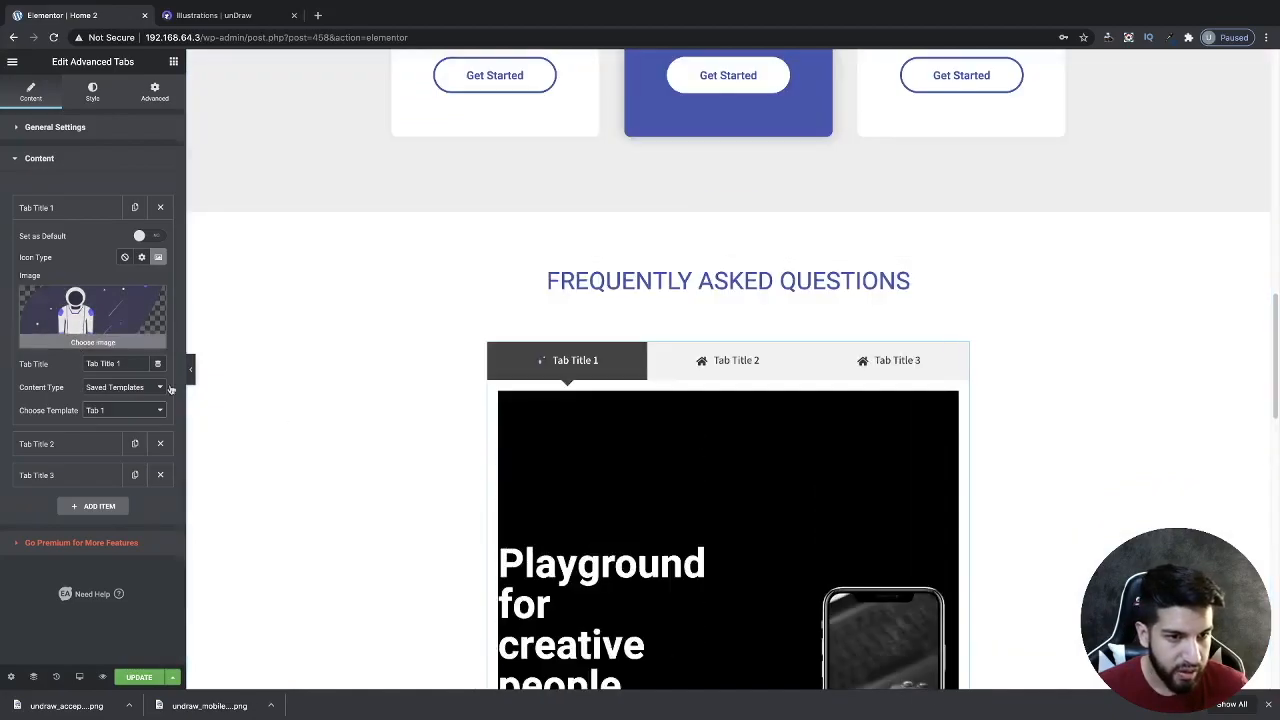
pyautogui.scroll(-3)
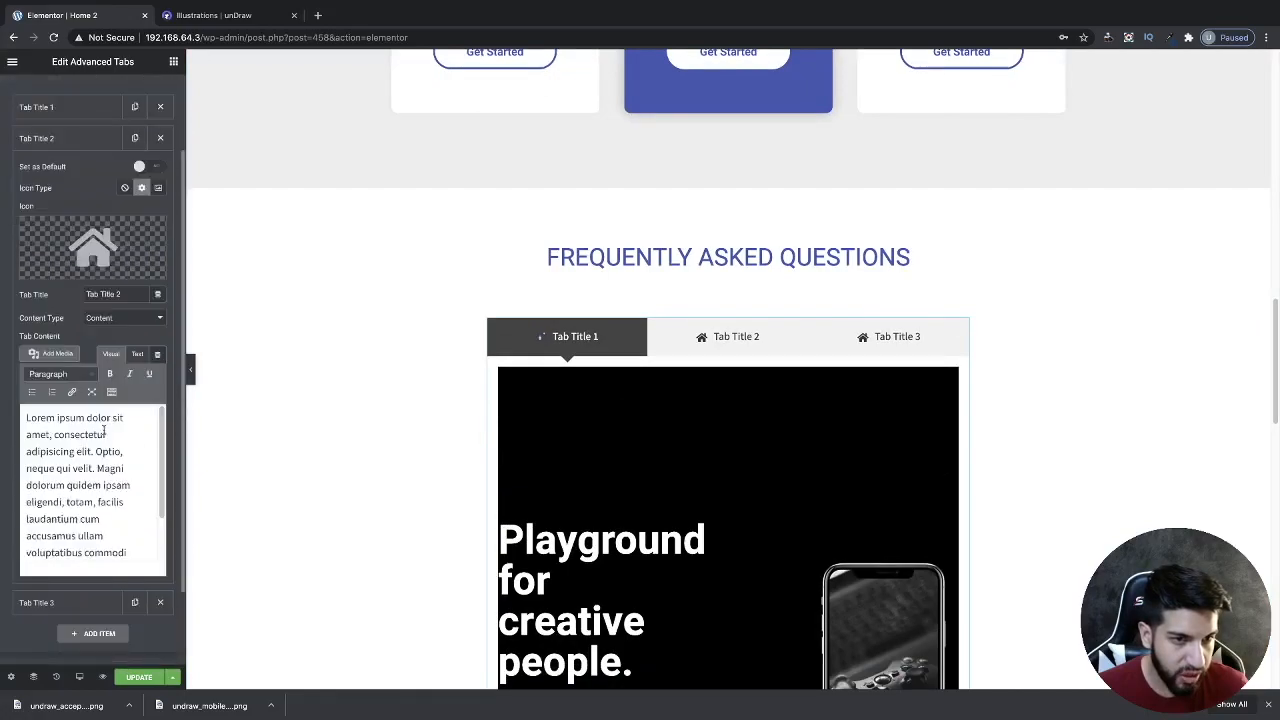
pyautogui.click(116, 318)
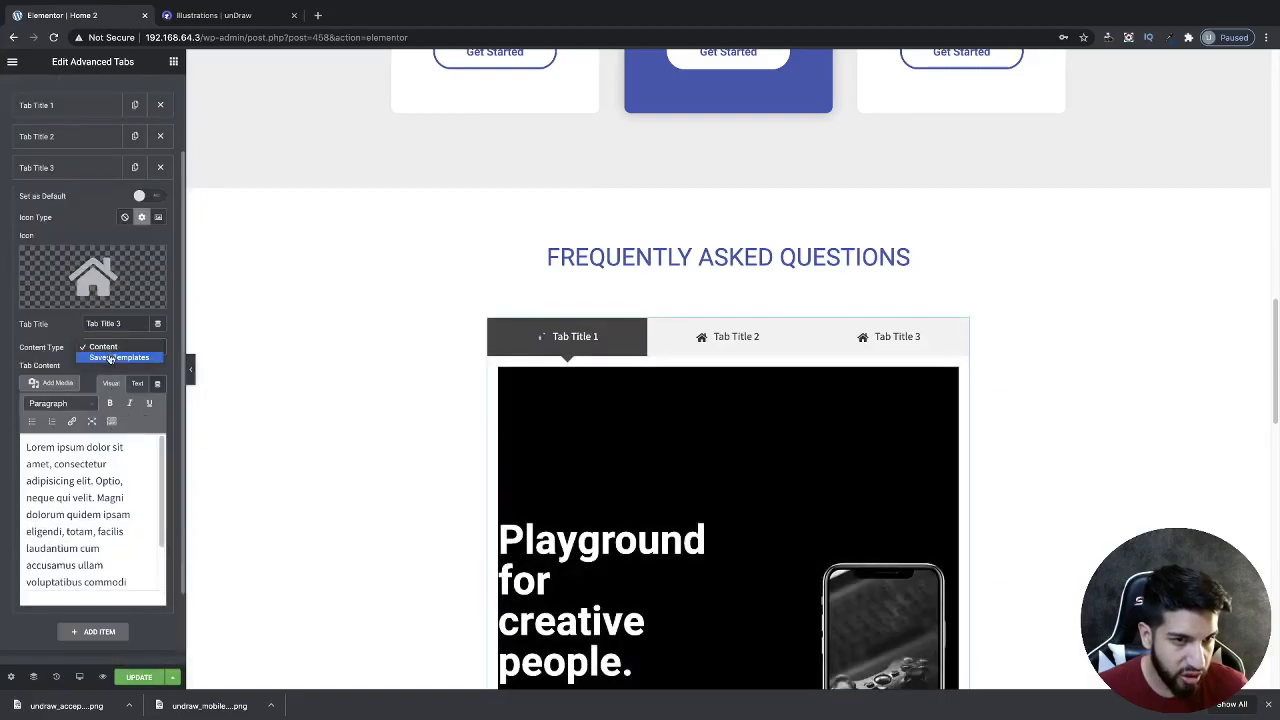
pyautogui.click(120, 356)
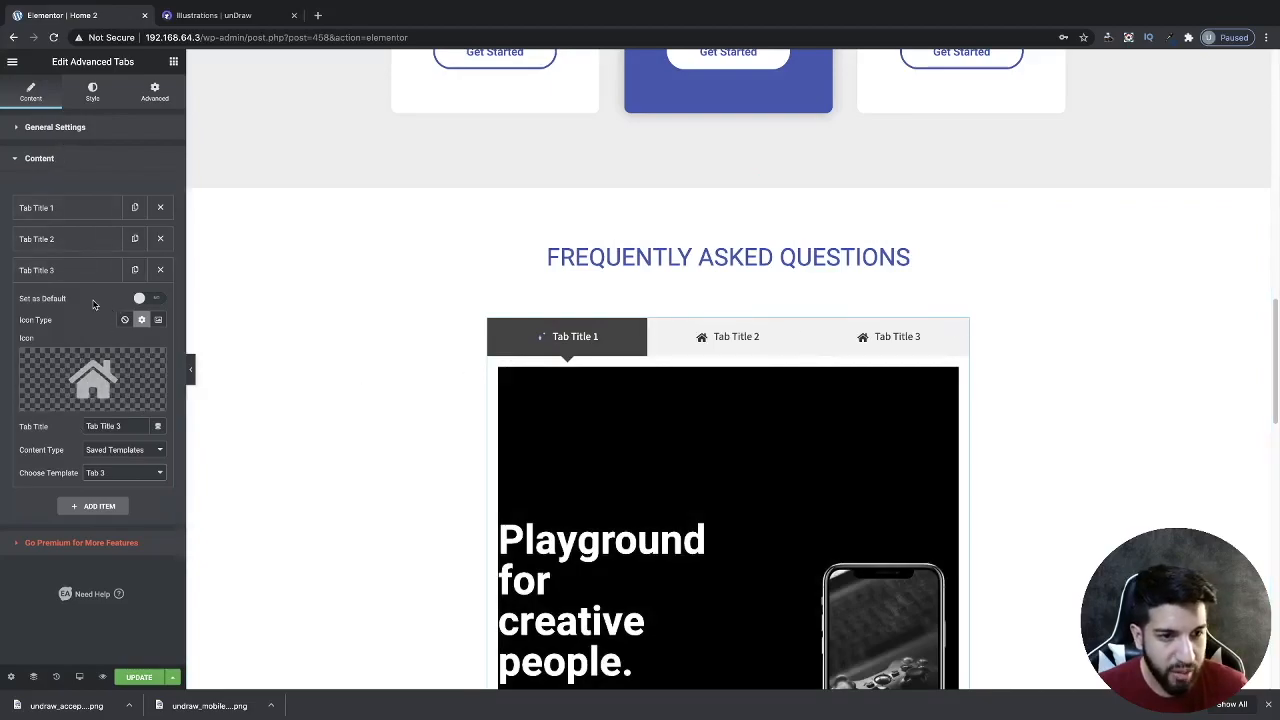
# Set Icon Position to Stacked with larger icons, test Vertical layout, then keep Horizontal.
pyautogui.click(56, 128)
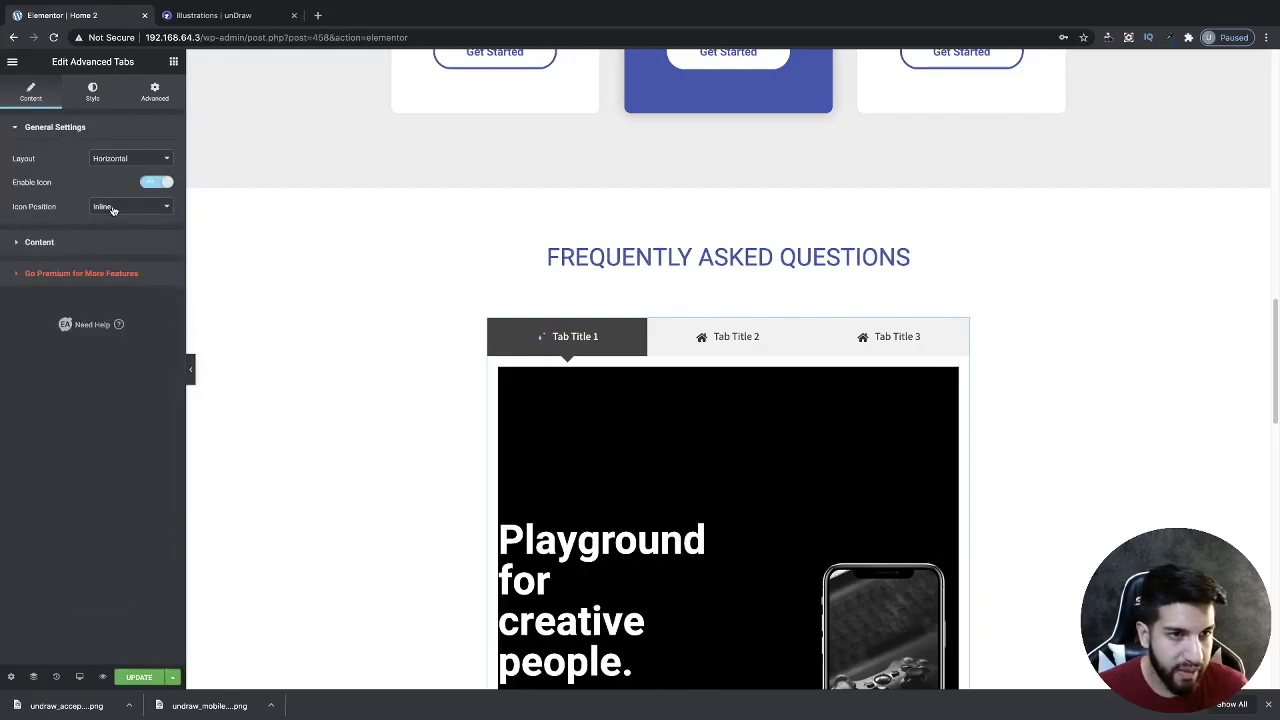
pyautogui.click(130, 206)
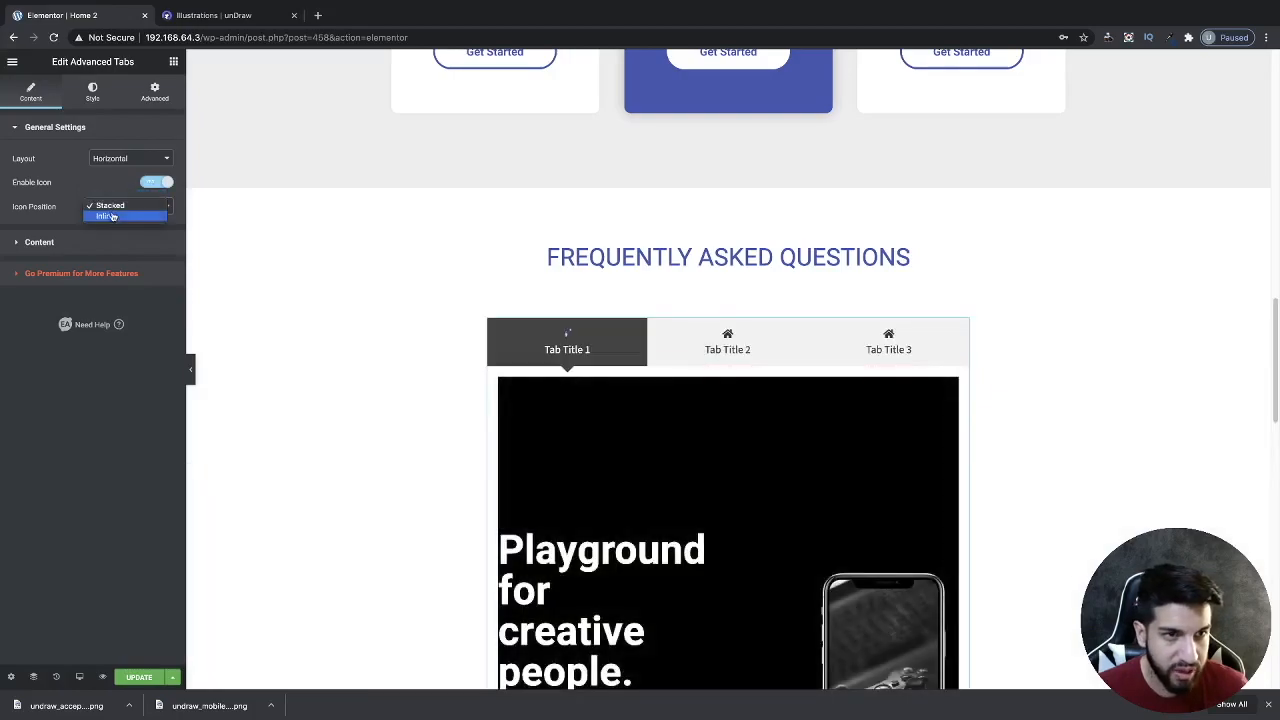
pyautogui.click(106, 216)
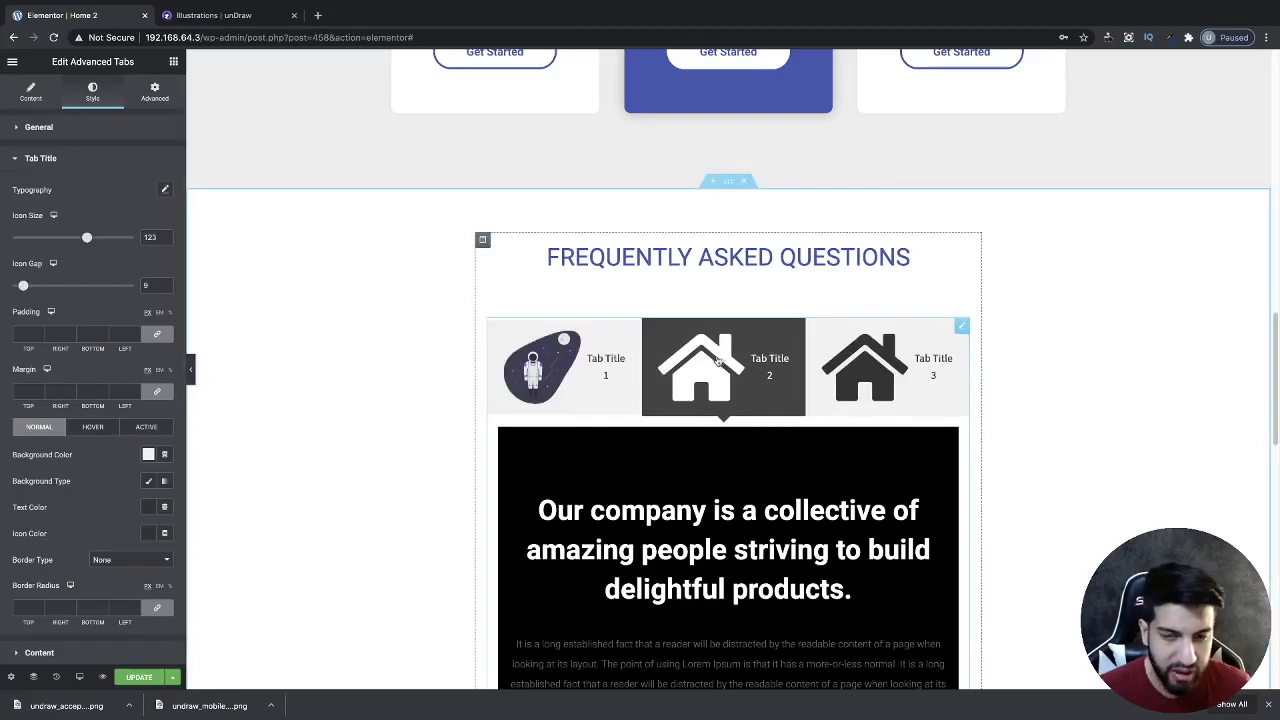
pyautogui.click(30, 90)
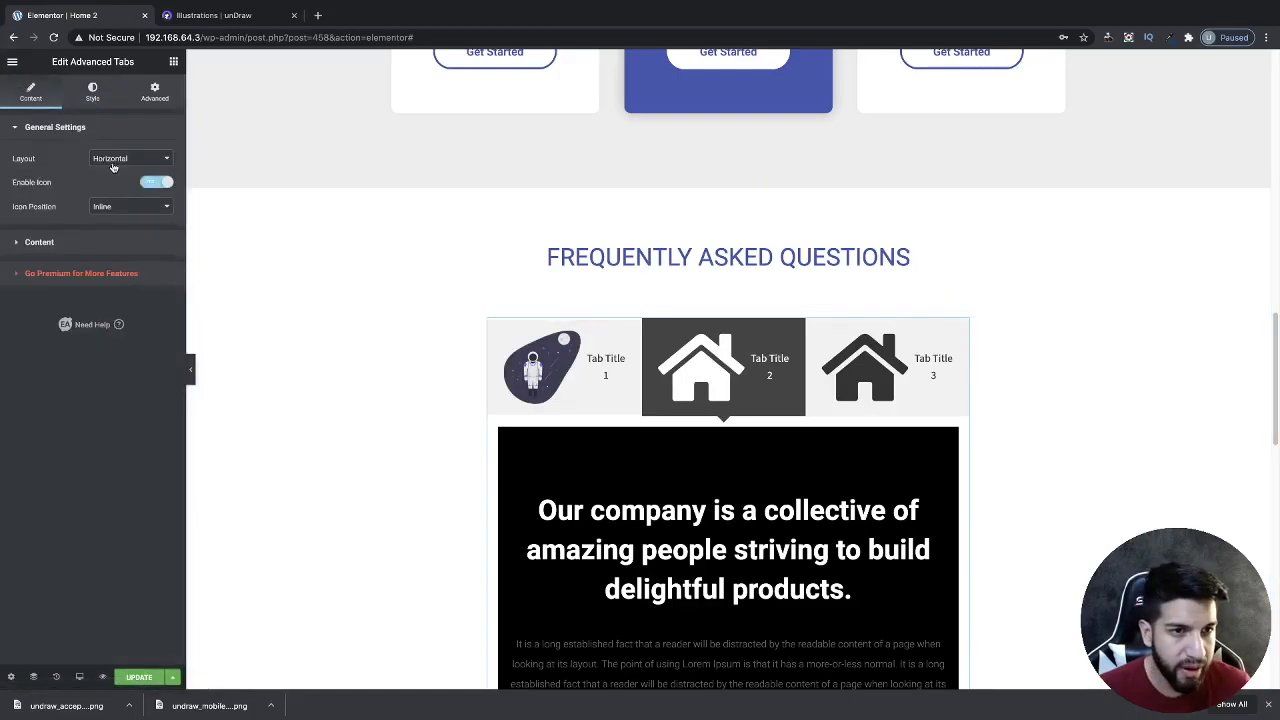
pyautogui.click(130, 158)
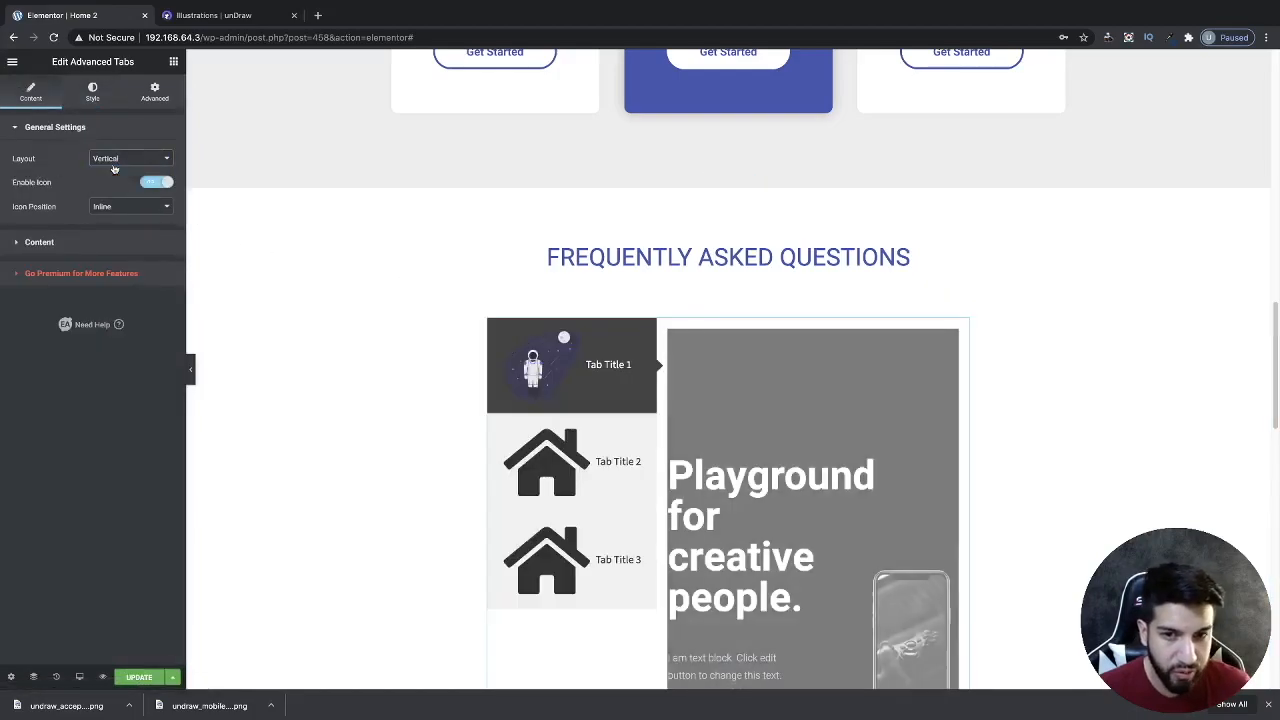
pyautogui.click(130, 158)
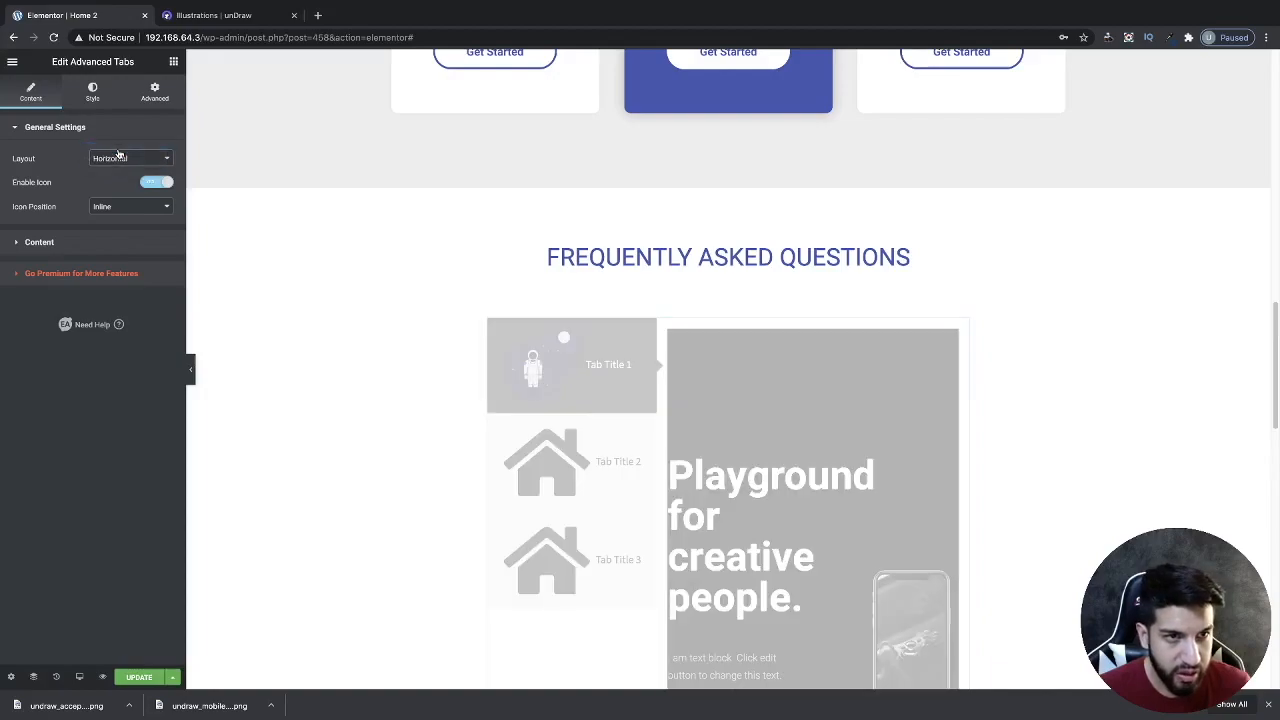
pyautogui.click(130, 206)
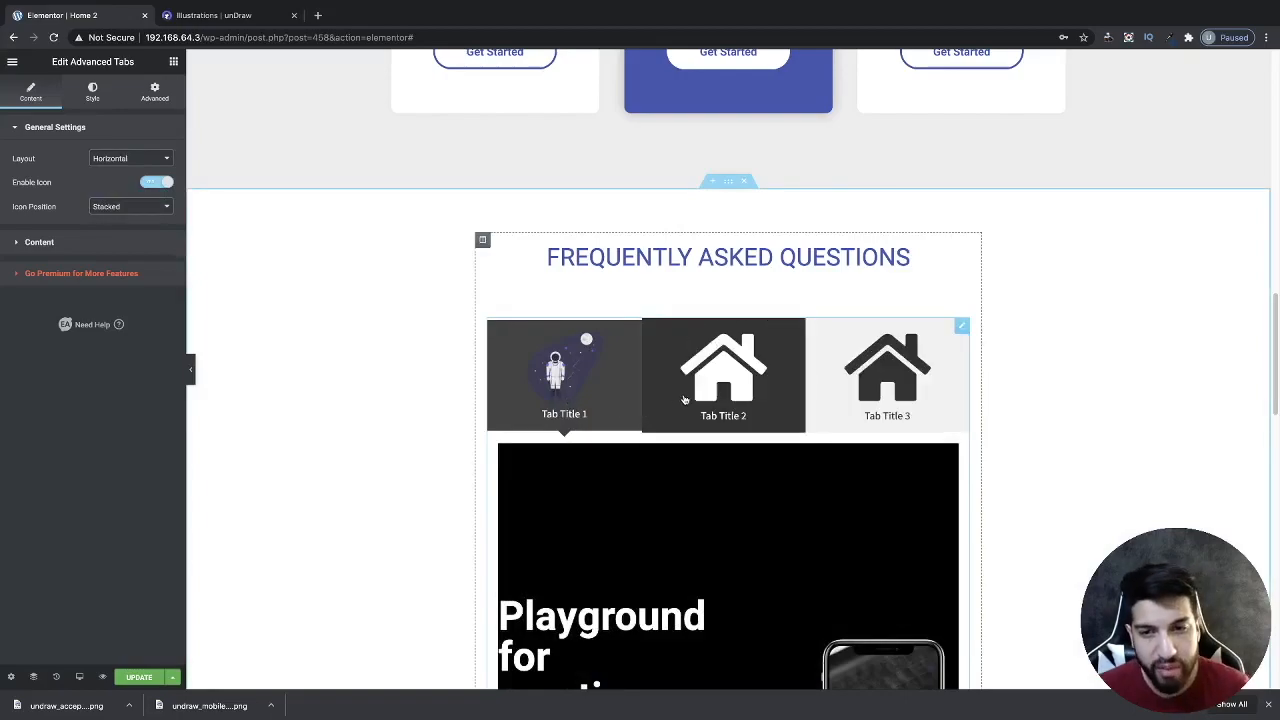
# Clear the Tab Title of each tab item and preview the third tab's services content.
pyautogui.click(40, 158)
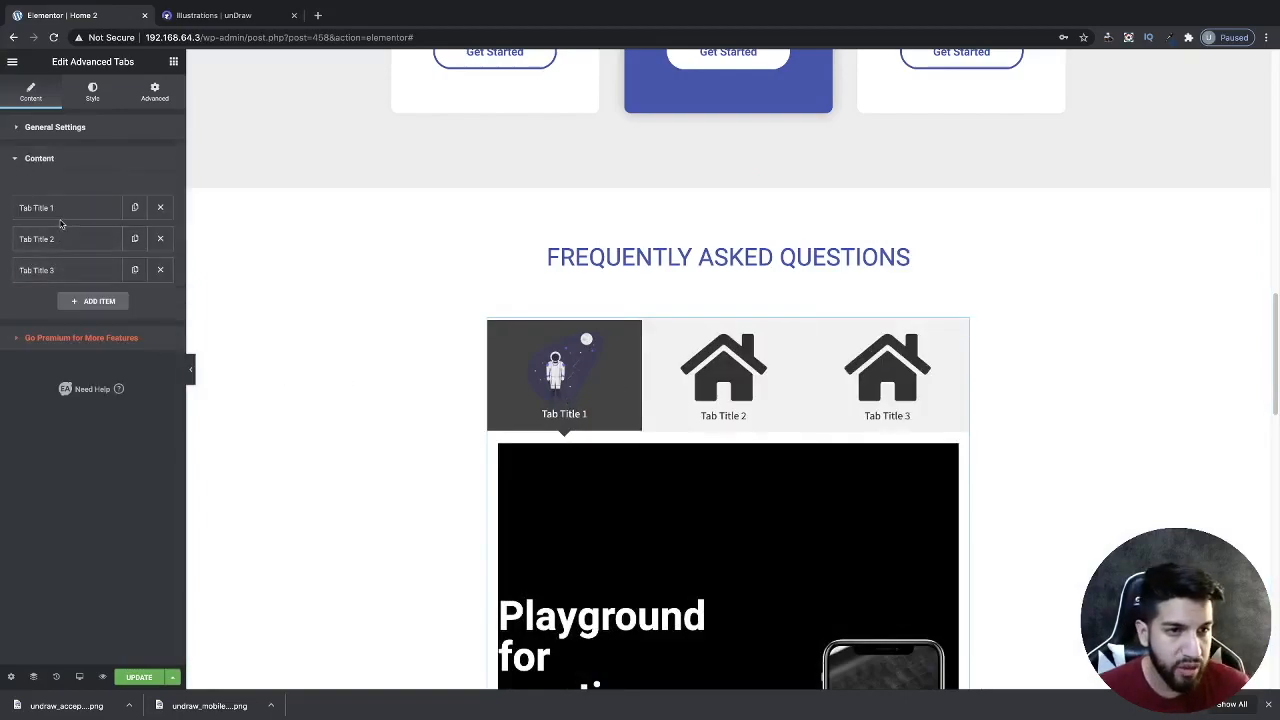
pyautogui.click(36, 208)
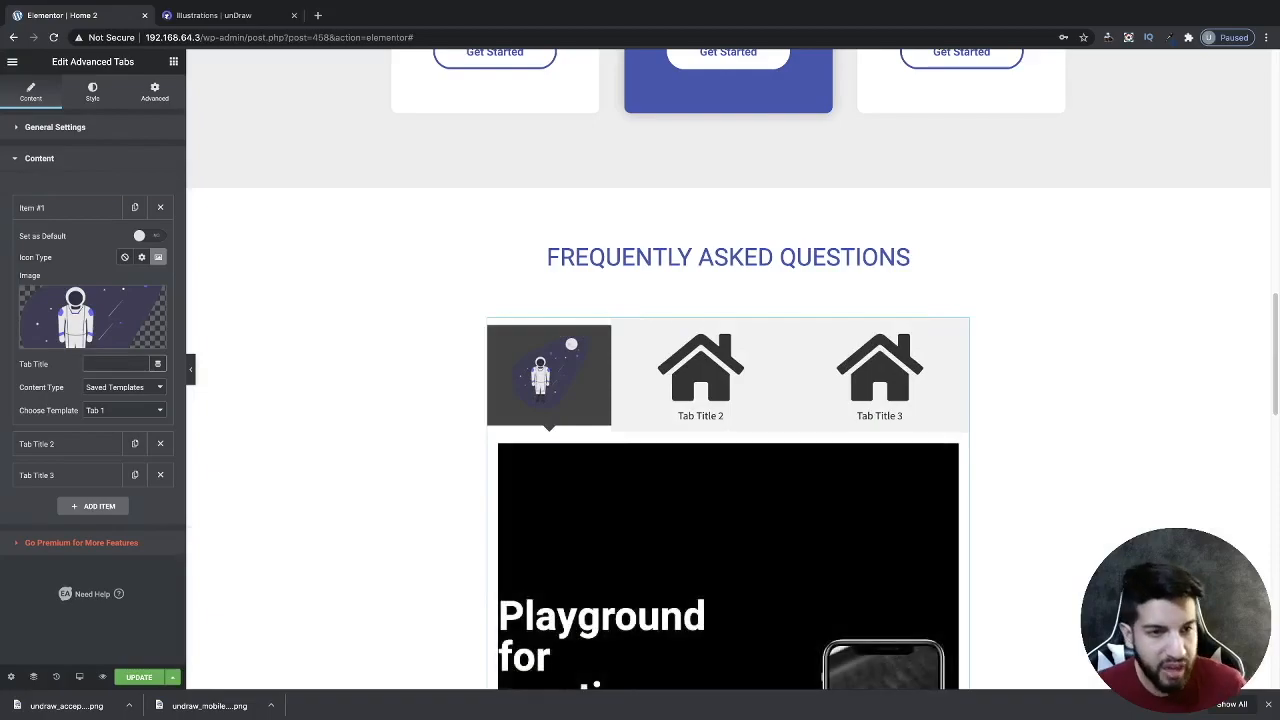
pyautogui.click(36, 208)
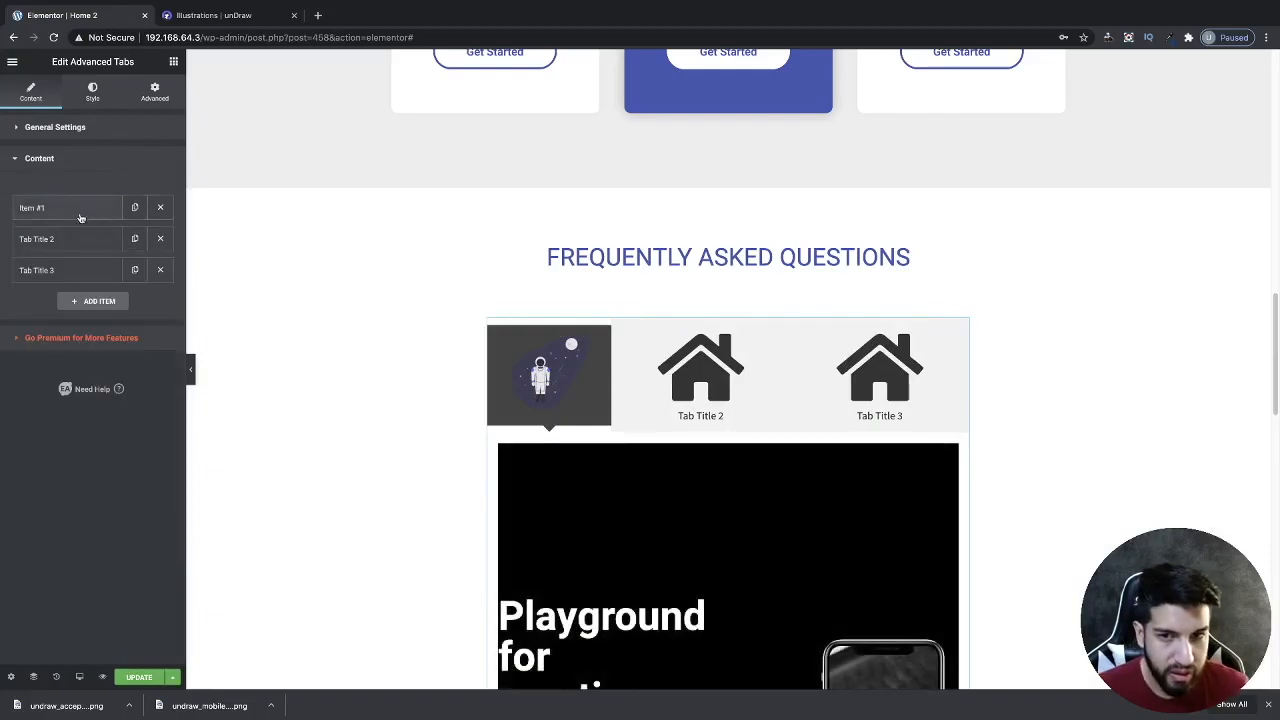
pyautogui.click(36, 240)
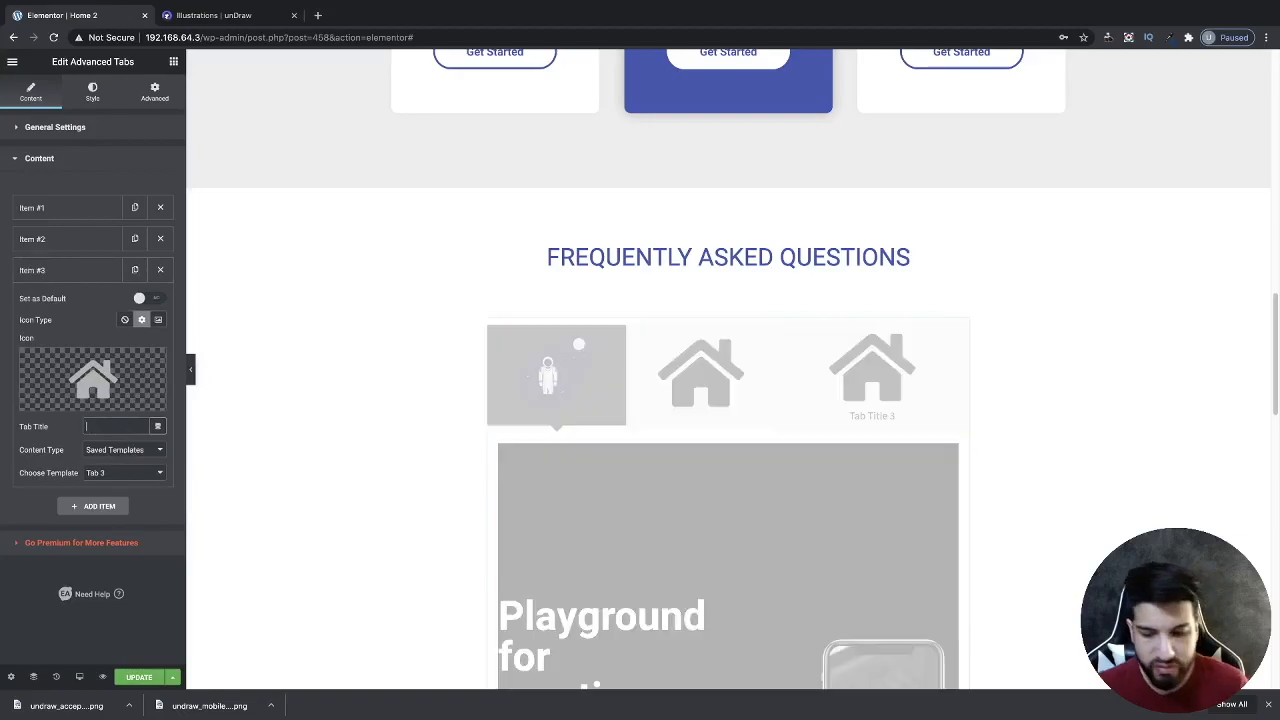
pyautogui.click(724, 370)
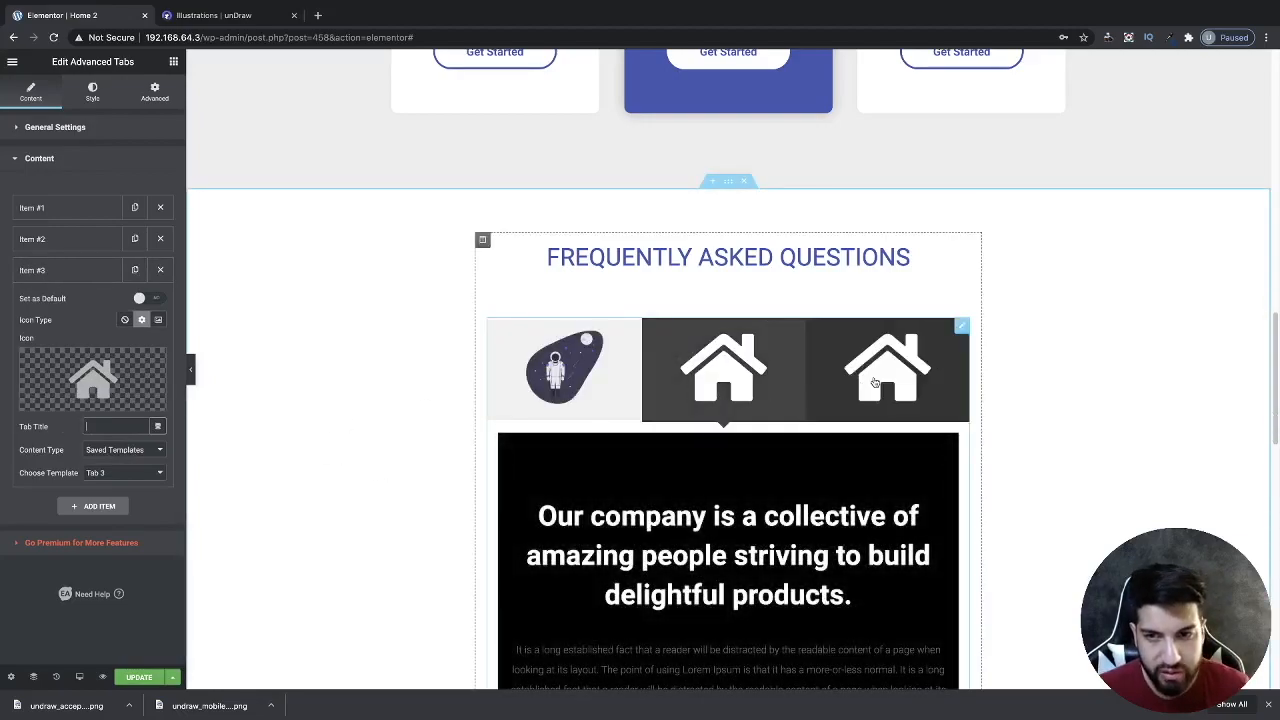
pyautogui.click(886, 368)
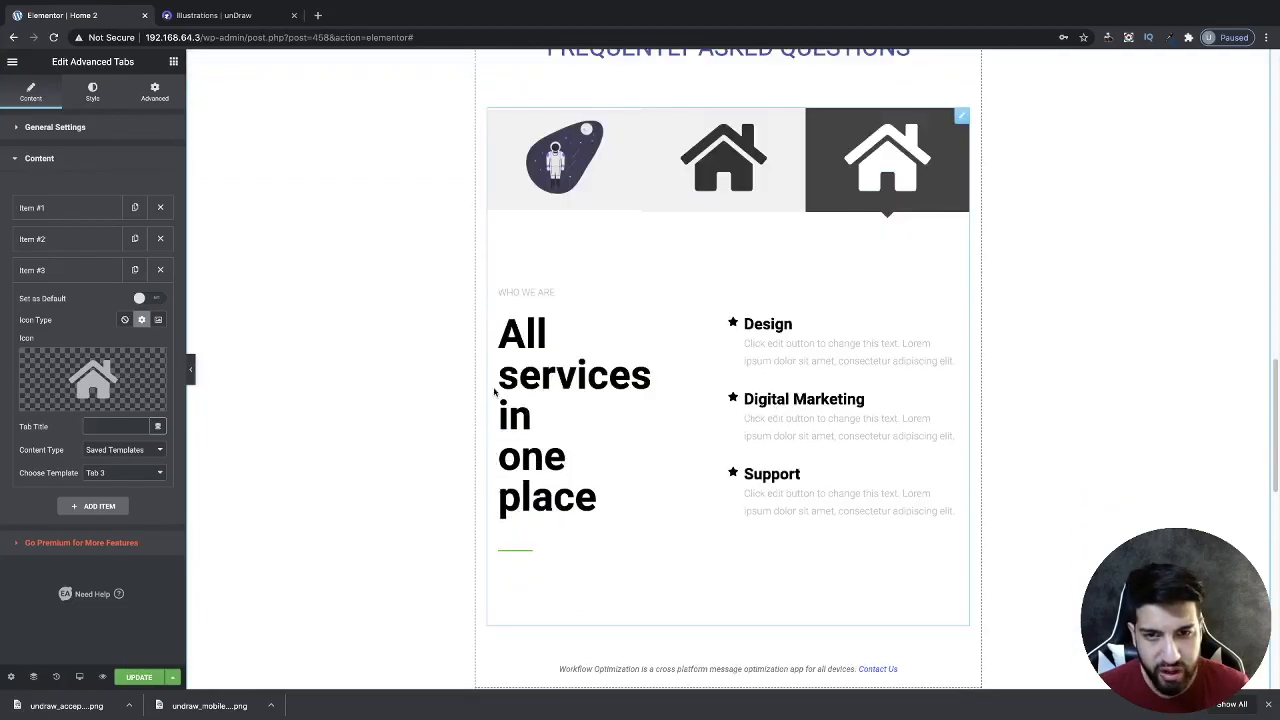
pyautogui.scroll(-3)
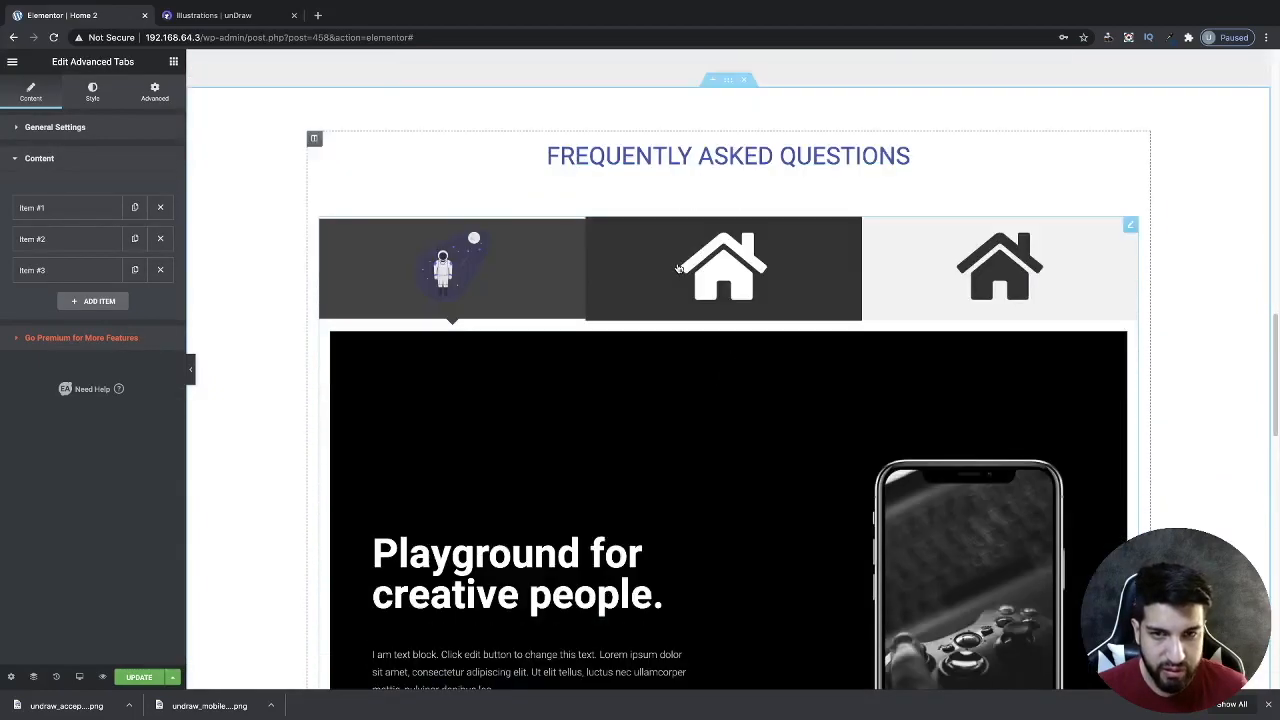
pyautogui.scroll(-3)
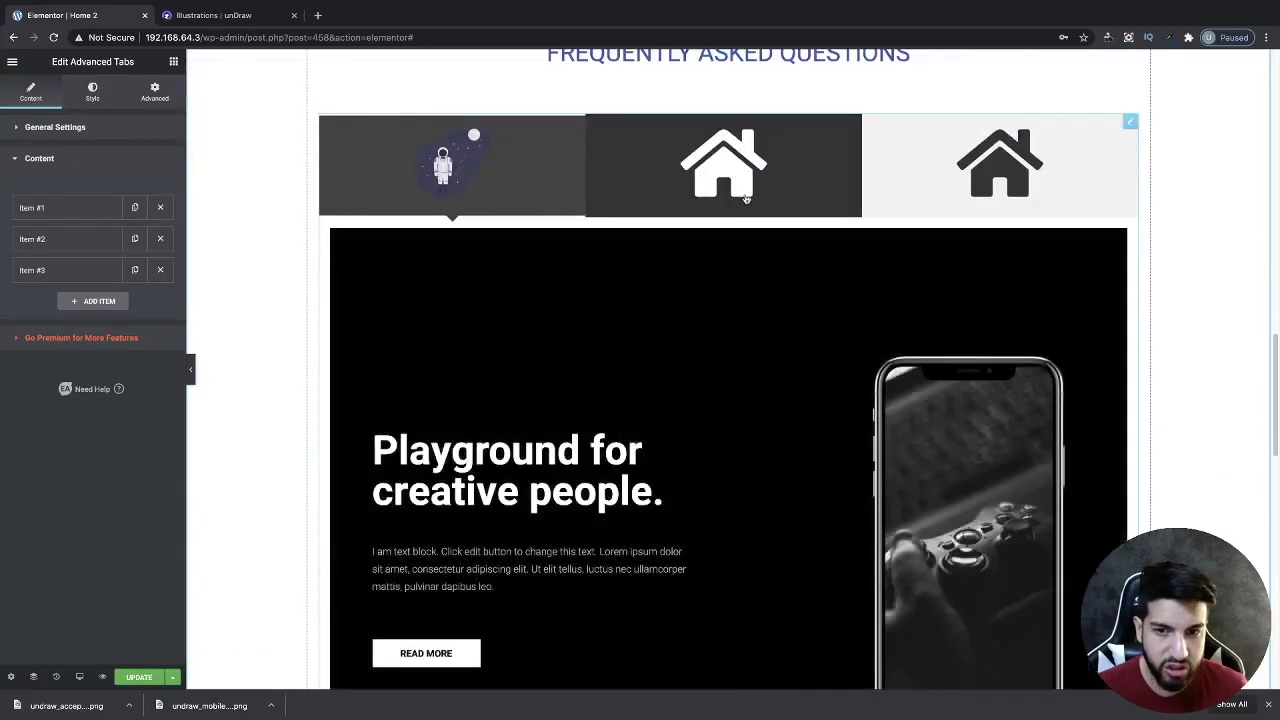
pyautogui.scroll(-3)
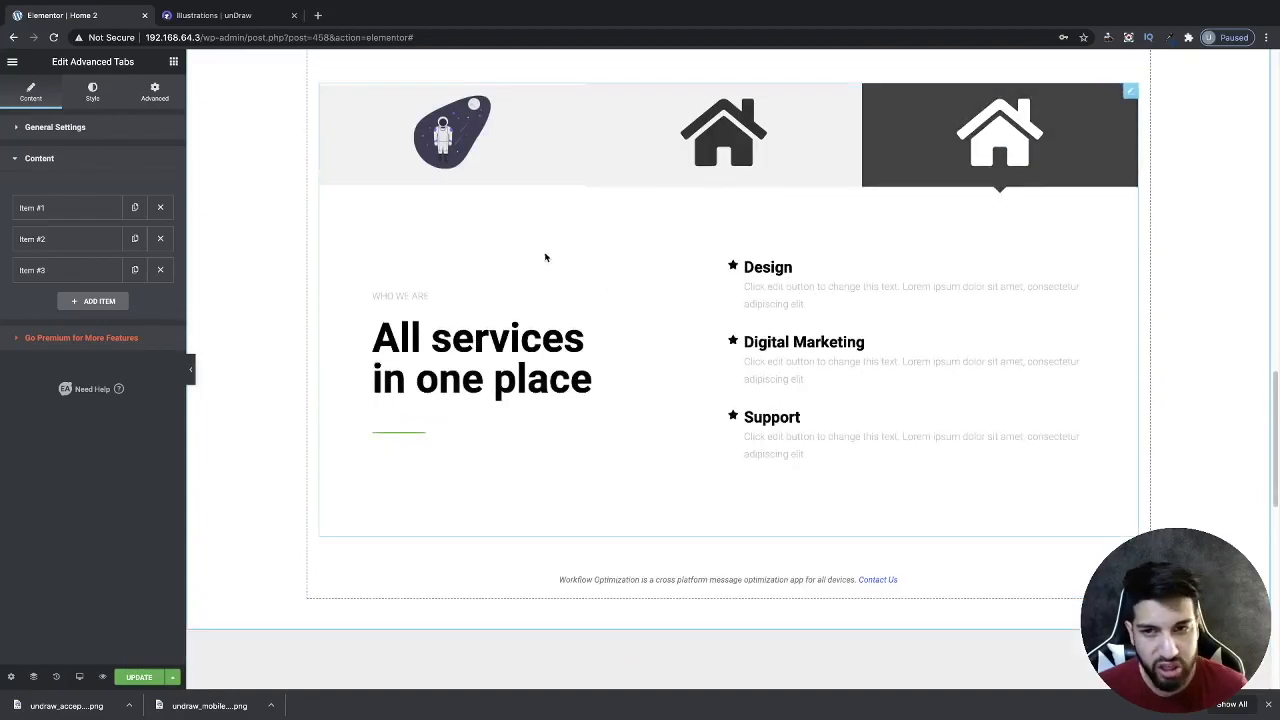
pyautogui.click(452, 134)
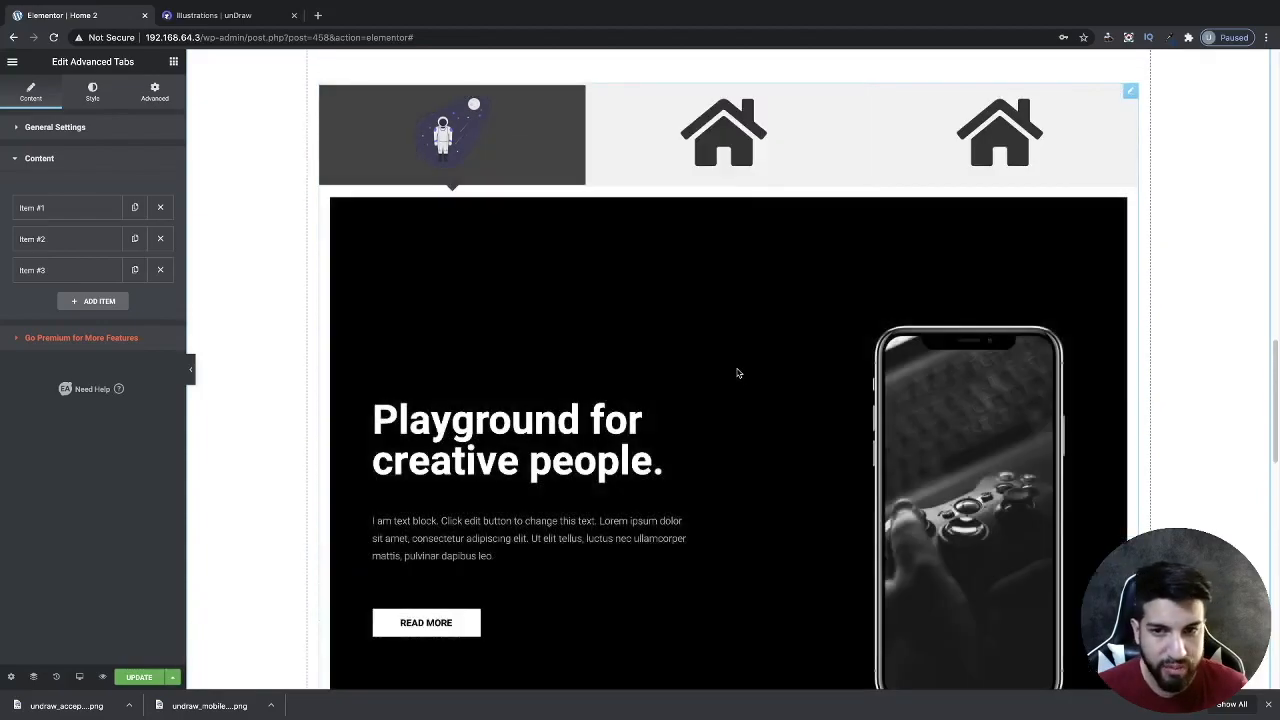
pyautogui.scroll(-3)
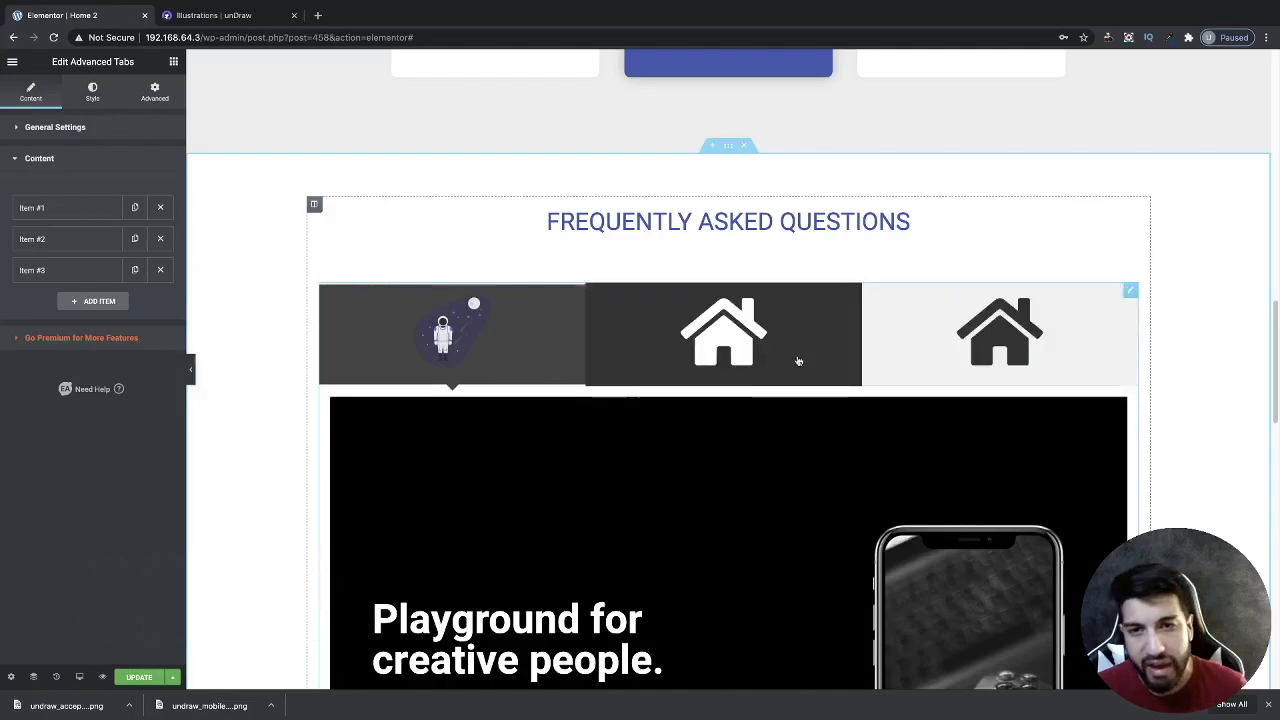
pyautogui.moveTo(800, 358)
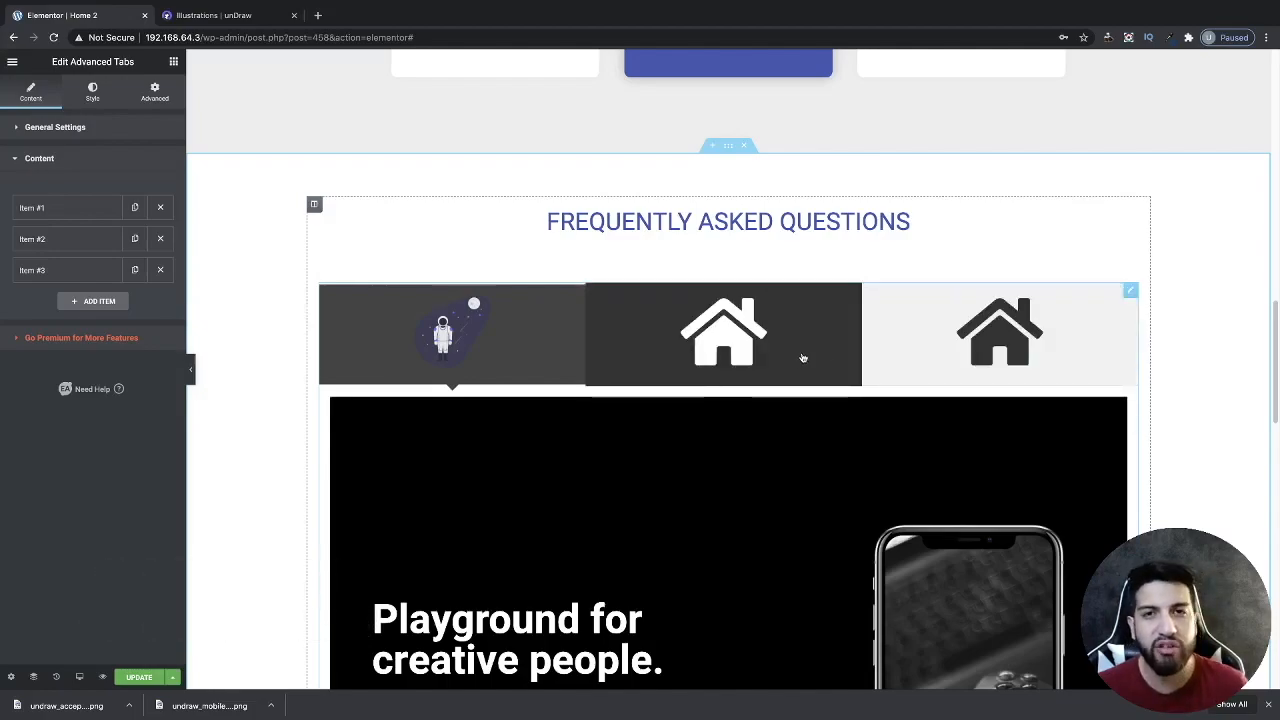